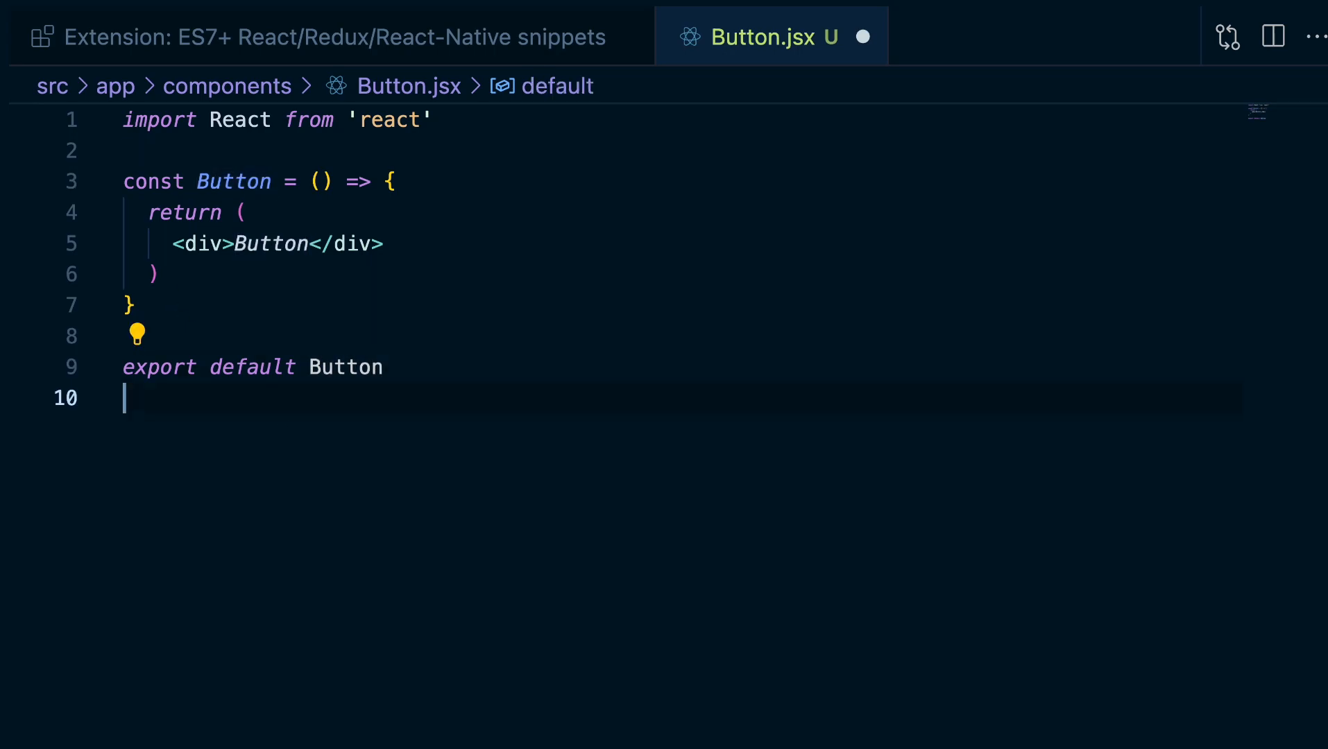
# Delete the blank line after Button's default export and start typing the 'ra' snippet prefix.
pyautogui.press('Backspace')
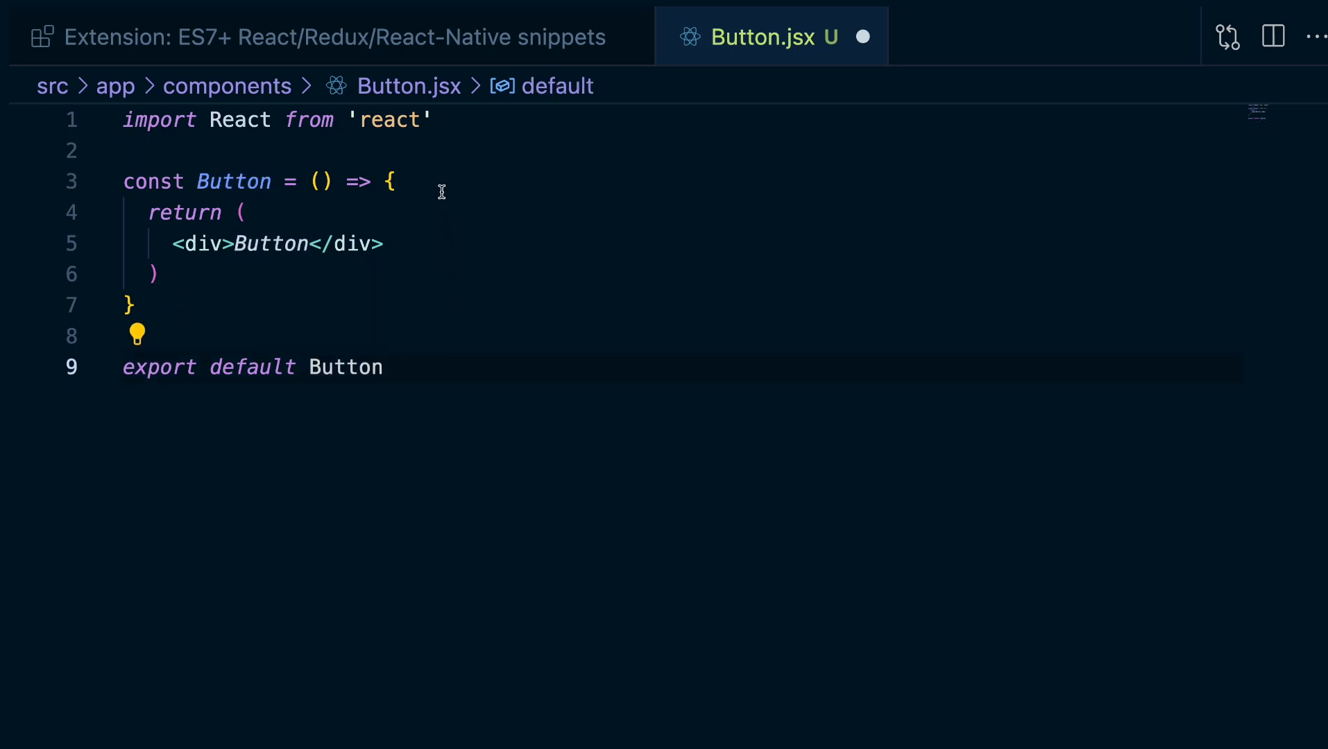
pyautogui.write('ra')
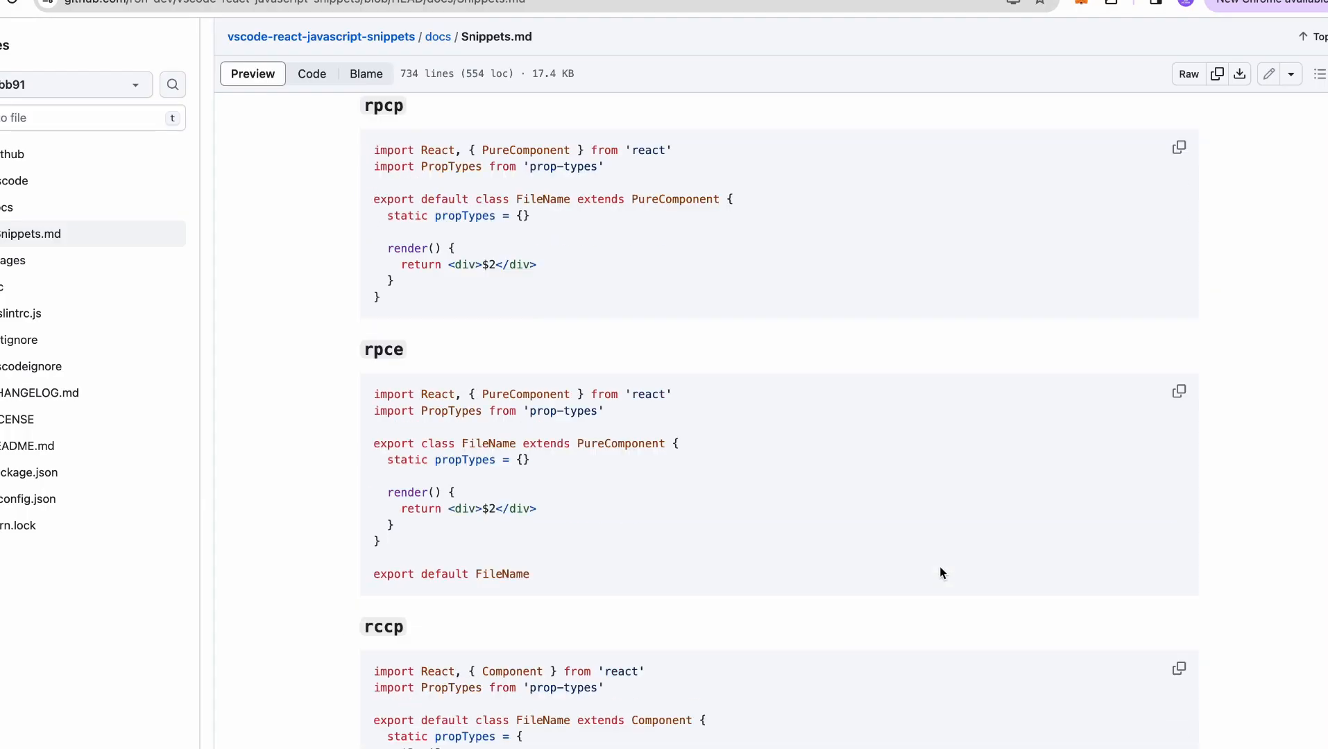
# Scroll the Snippets.md docs for class component snippets like rpcp, rpce and rccp.
pyautogui.scroll(3)
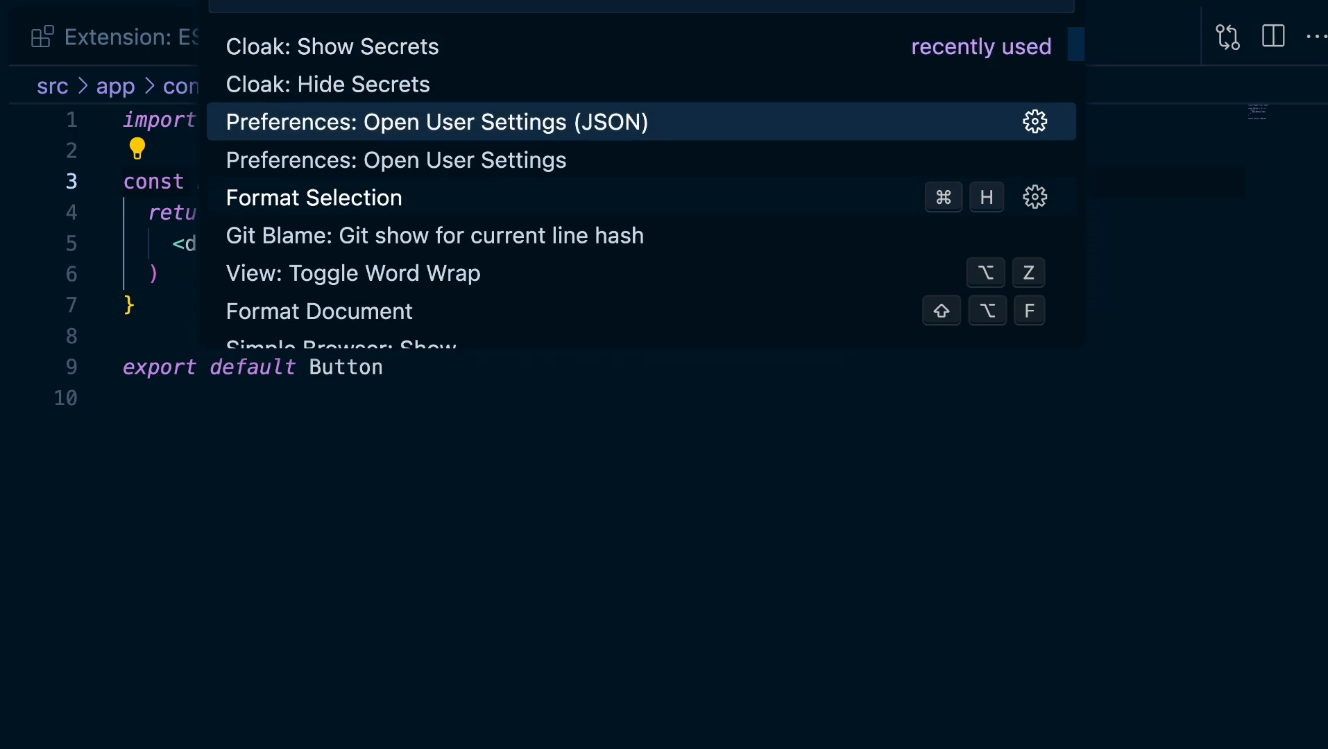
# Add "reactSnippets.settings.importReactOnTop": false to the user settings JSON.
pyautogui.click(434, 121)
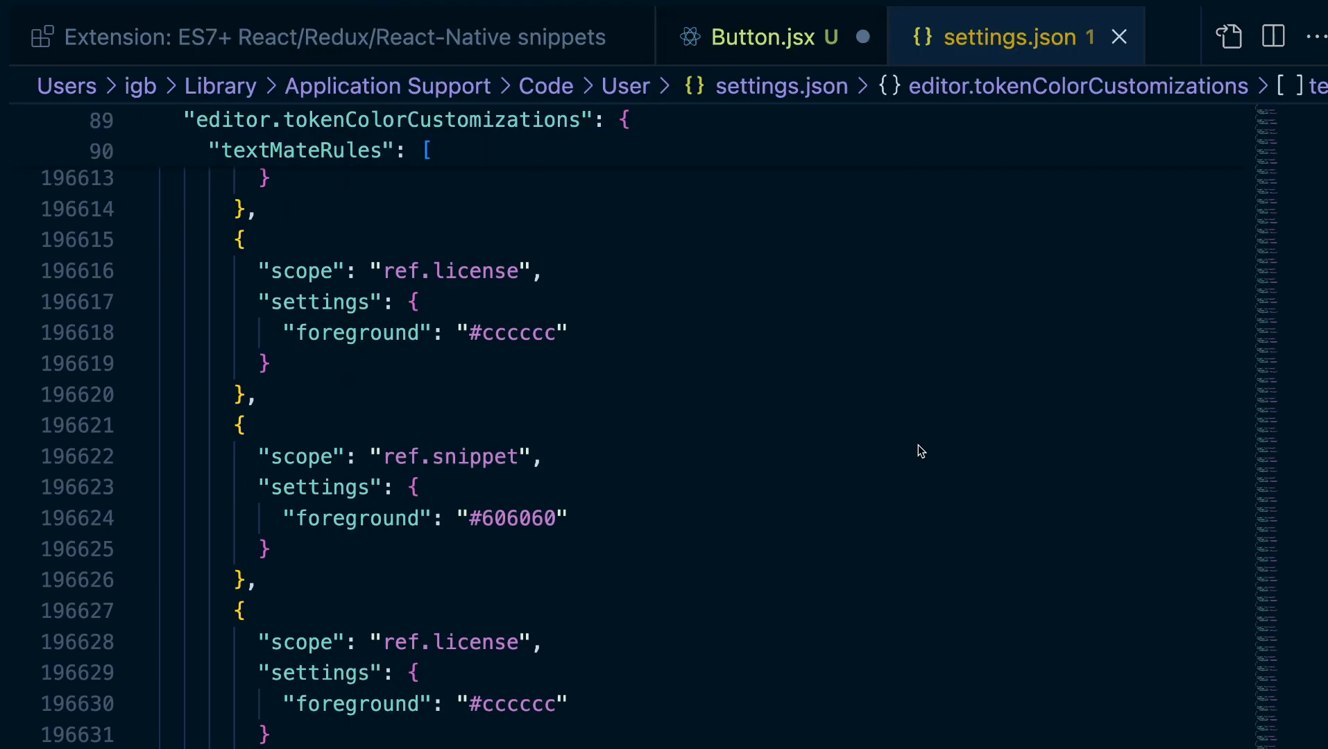
pyautogui.press('Ctrl+f')
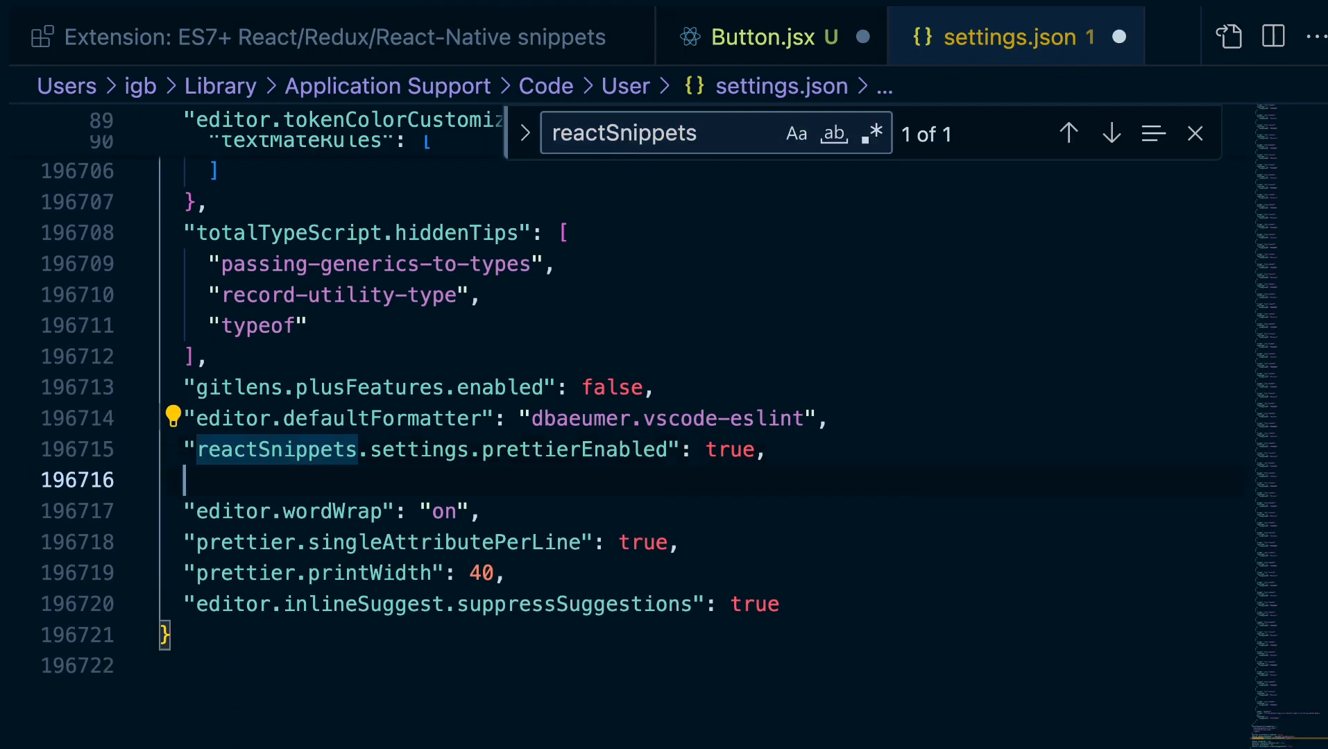
pyautogui.write('"reactSnippets.settings.importReactOnTop": false,')
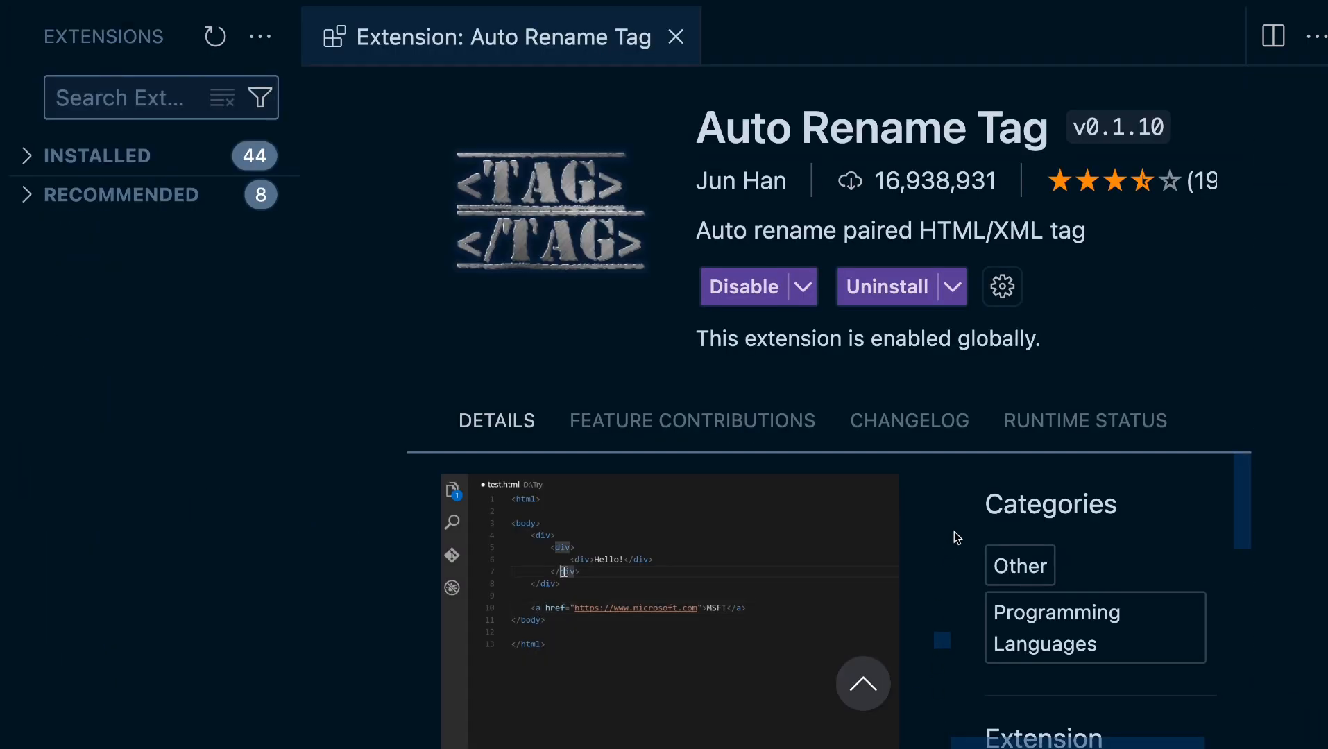
# Scroll down the Auto Rename Tag extension's details page.
pyautogui.scroll(-3)
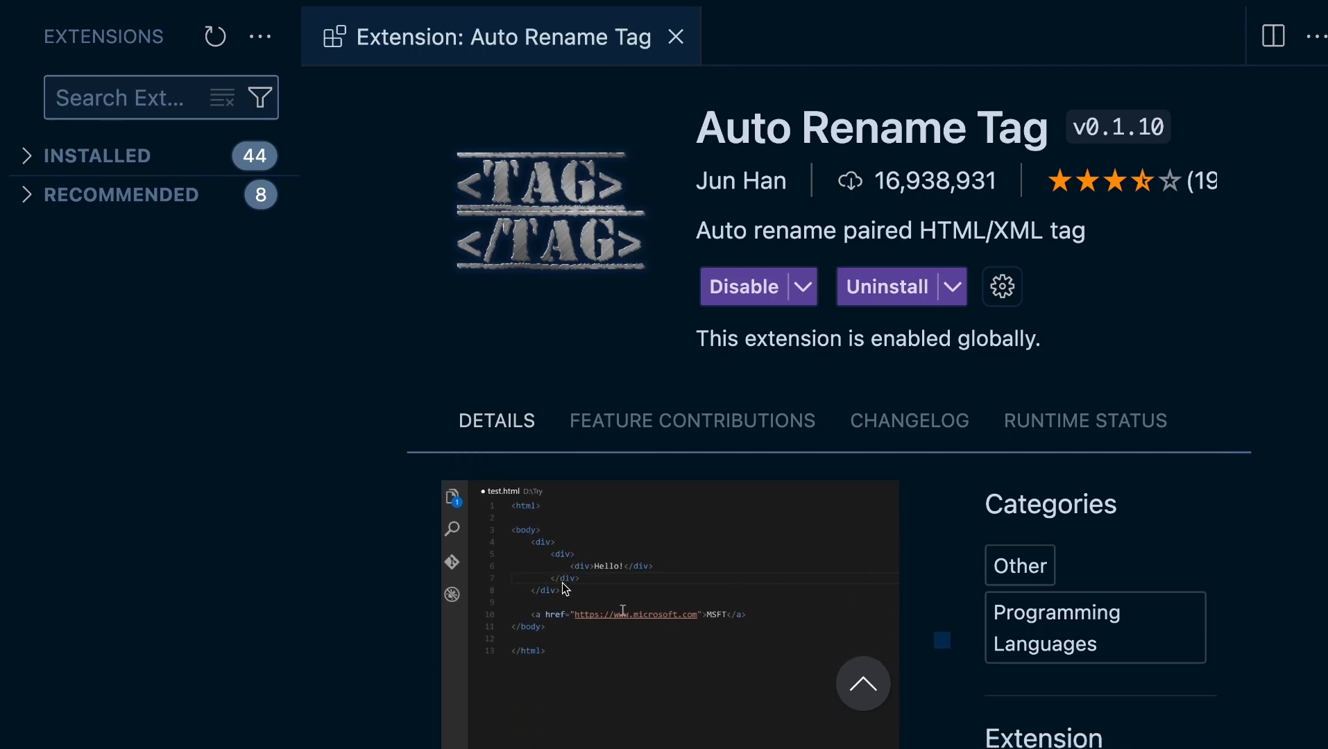
pyautogui.moveTo(385, 618)
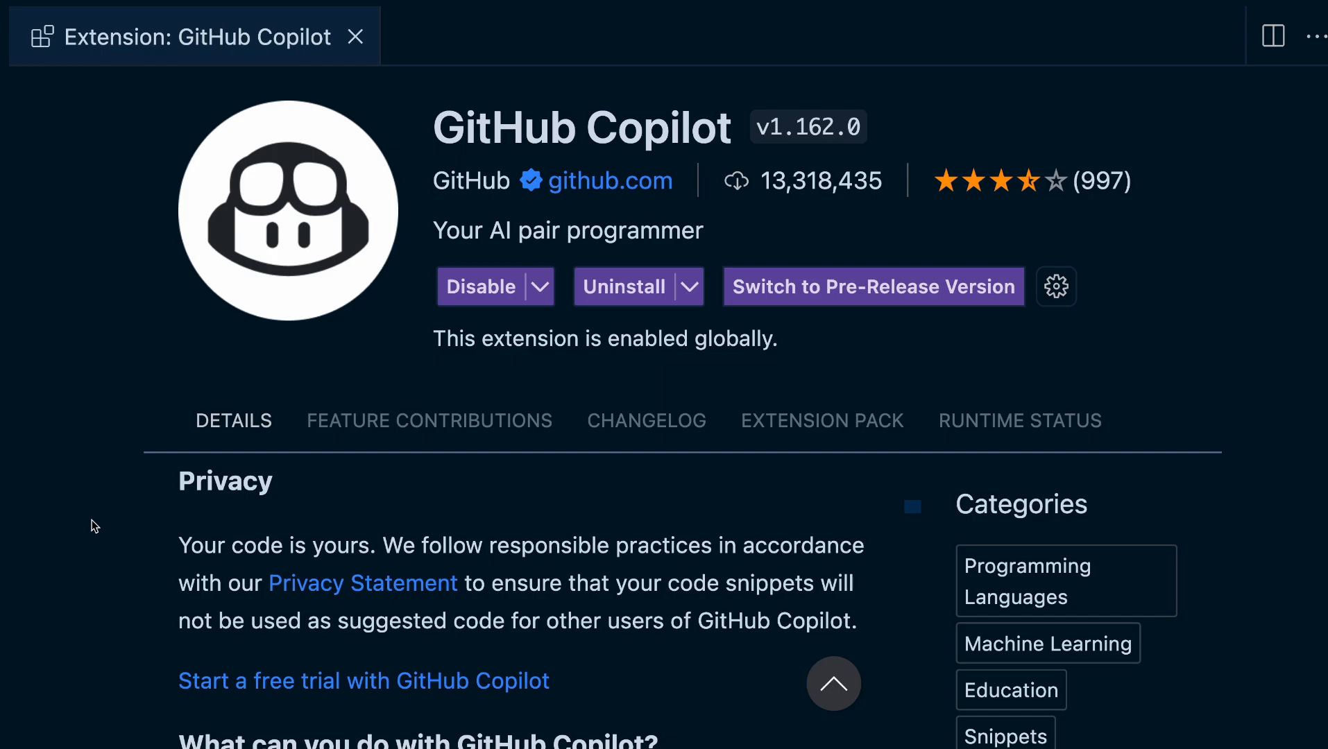
# Accept Copilot's card__link Read more div in Card.jsx, then browse Copilot's pricing plans.
pyautogui.scroll(-3)
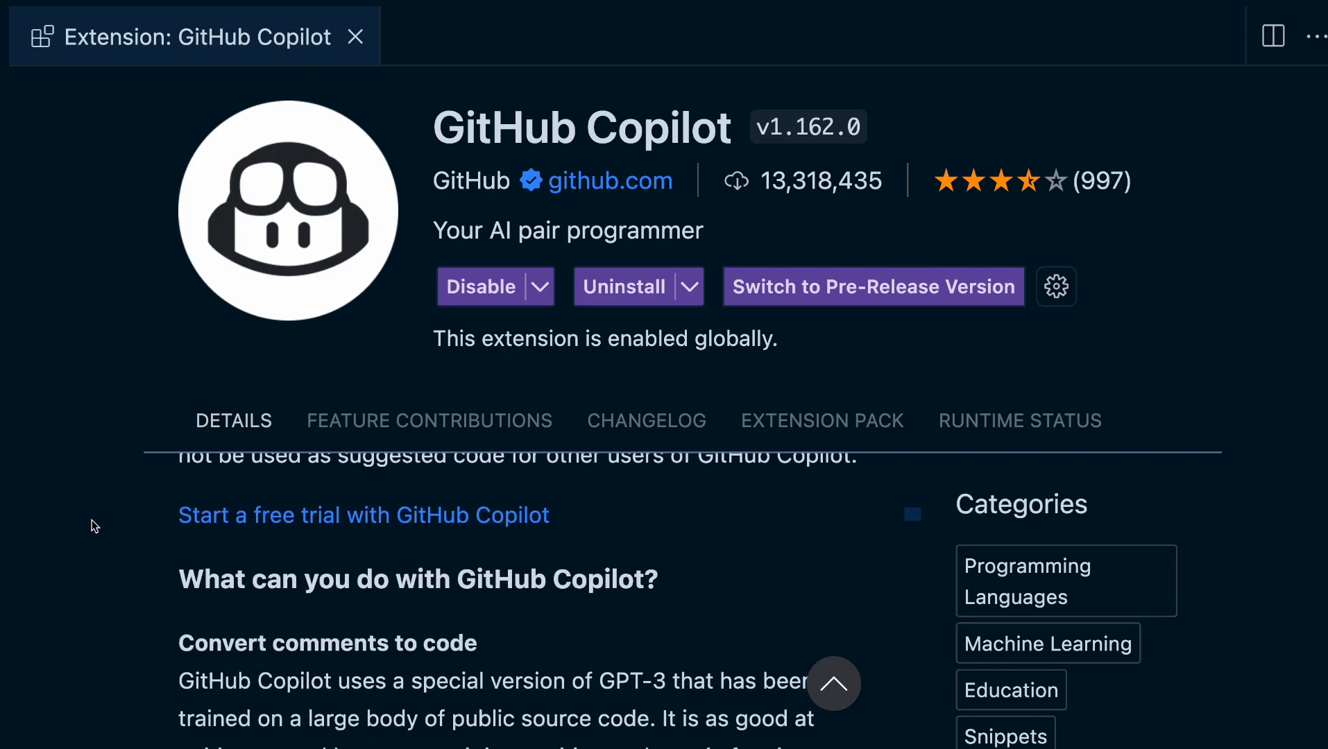
pyautogui.scroll(-3)
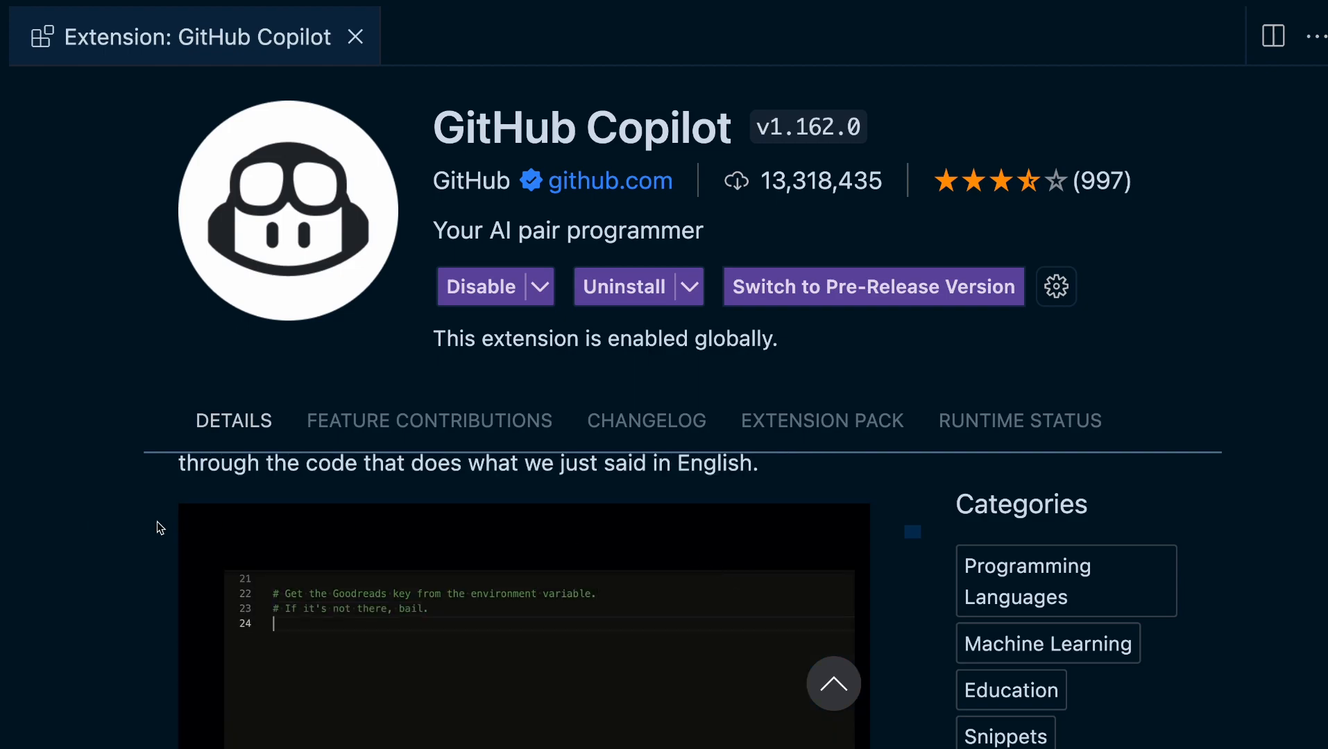
pyautogui.click(786, 36)
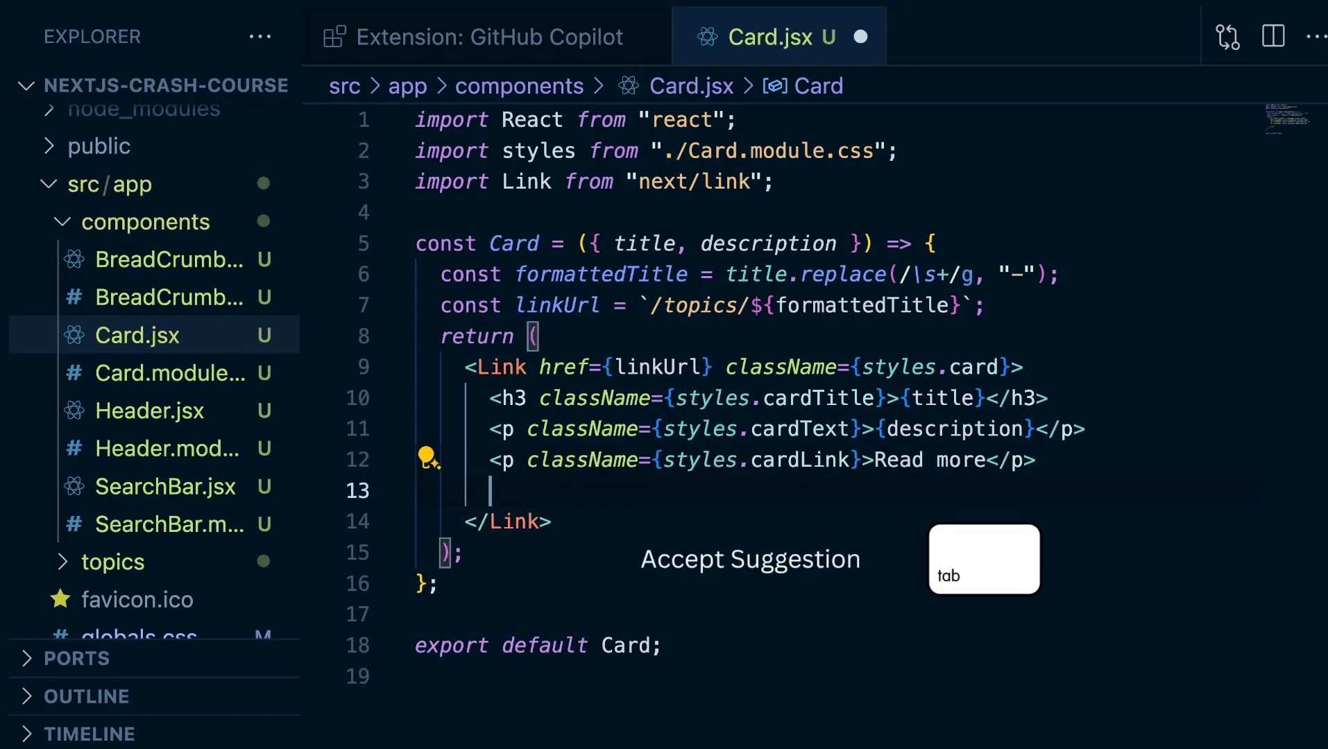
pyautogui.press('tab')
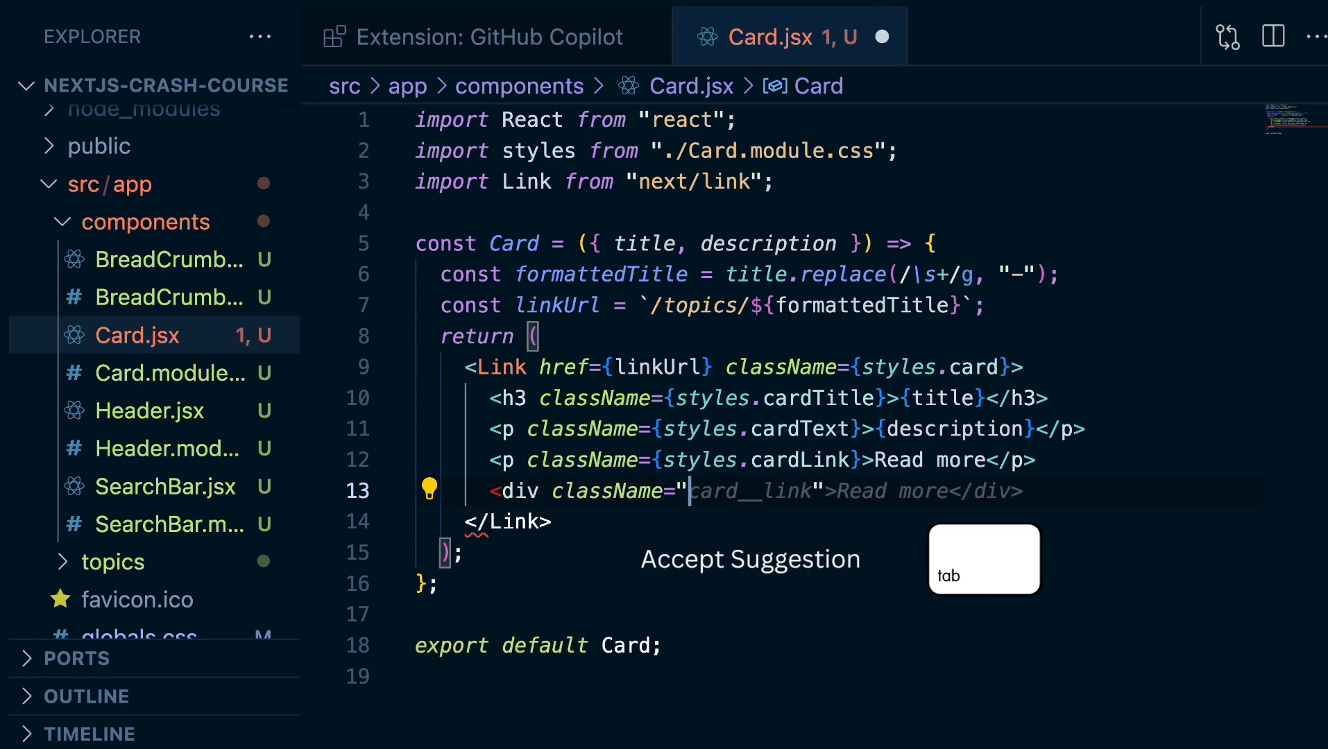
pyautogui.press('Tab')
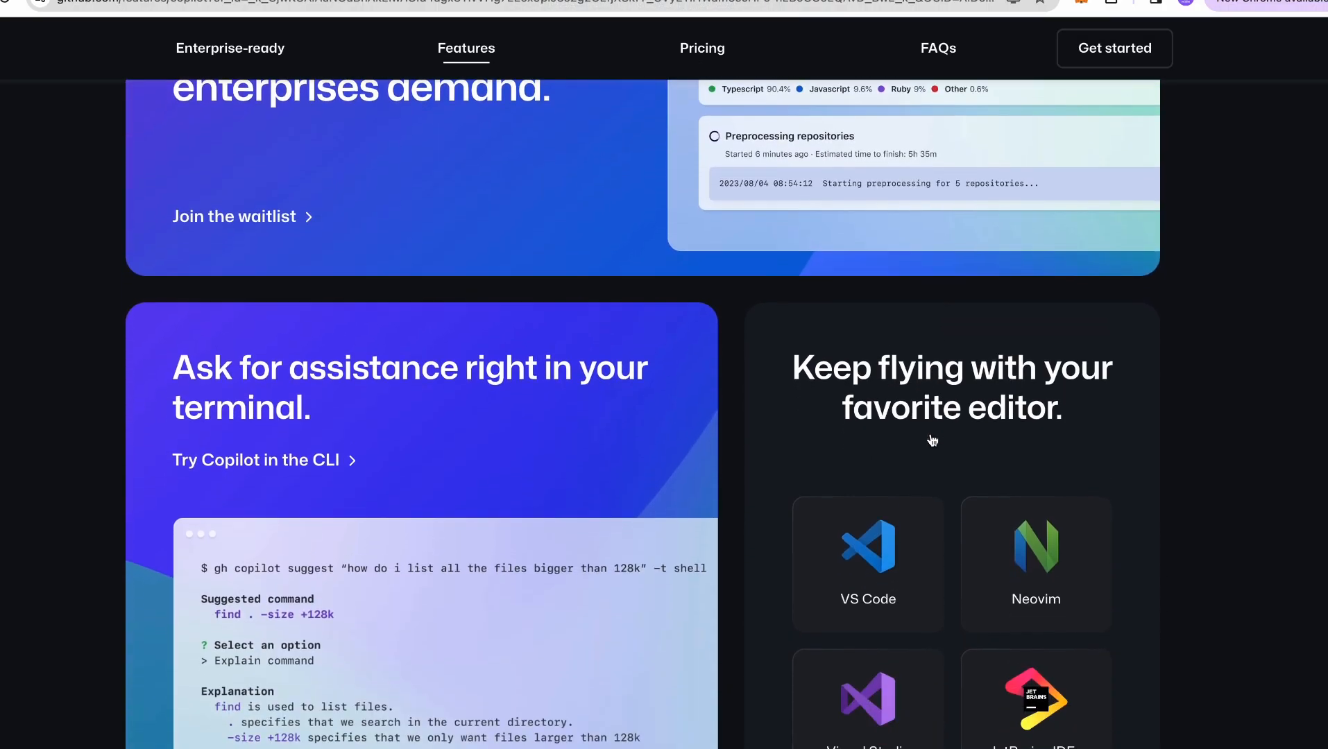
pyautogui.click(702, 49)
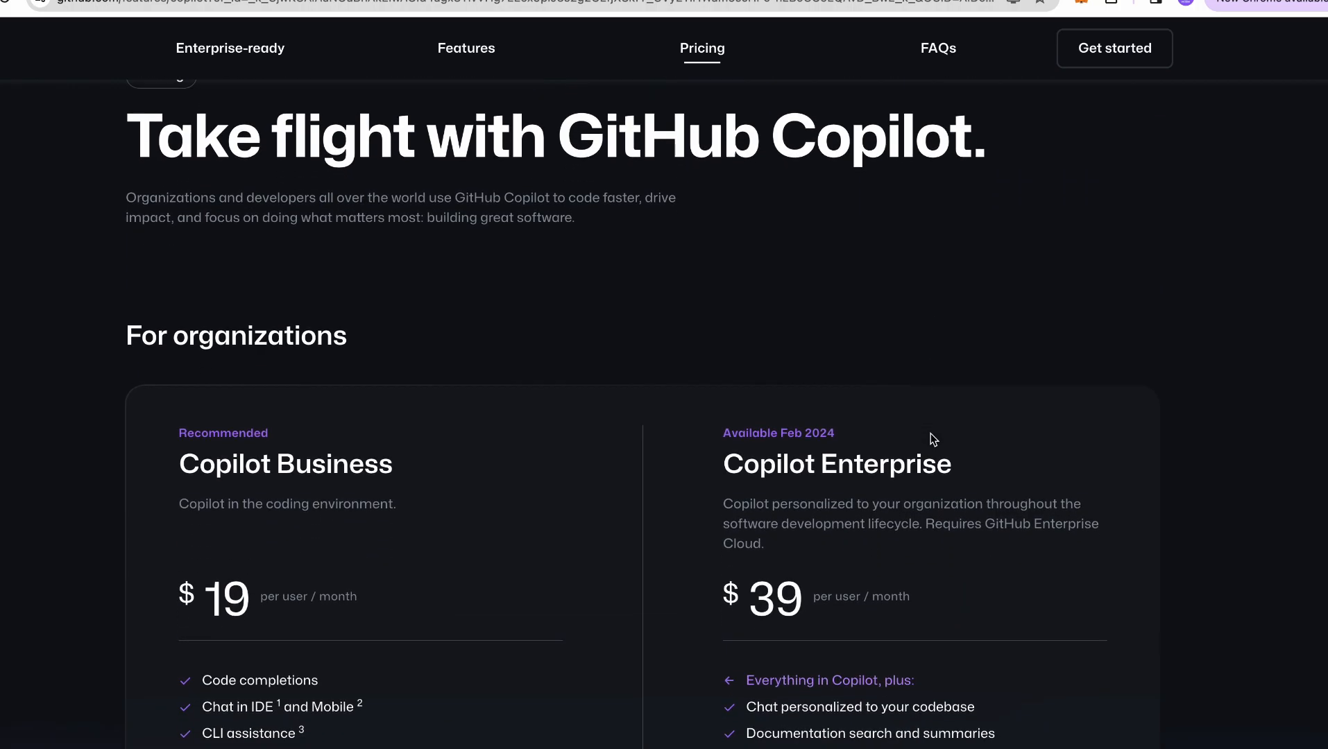
pyautogui.scroll(-3)
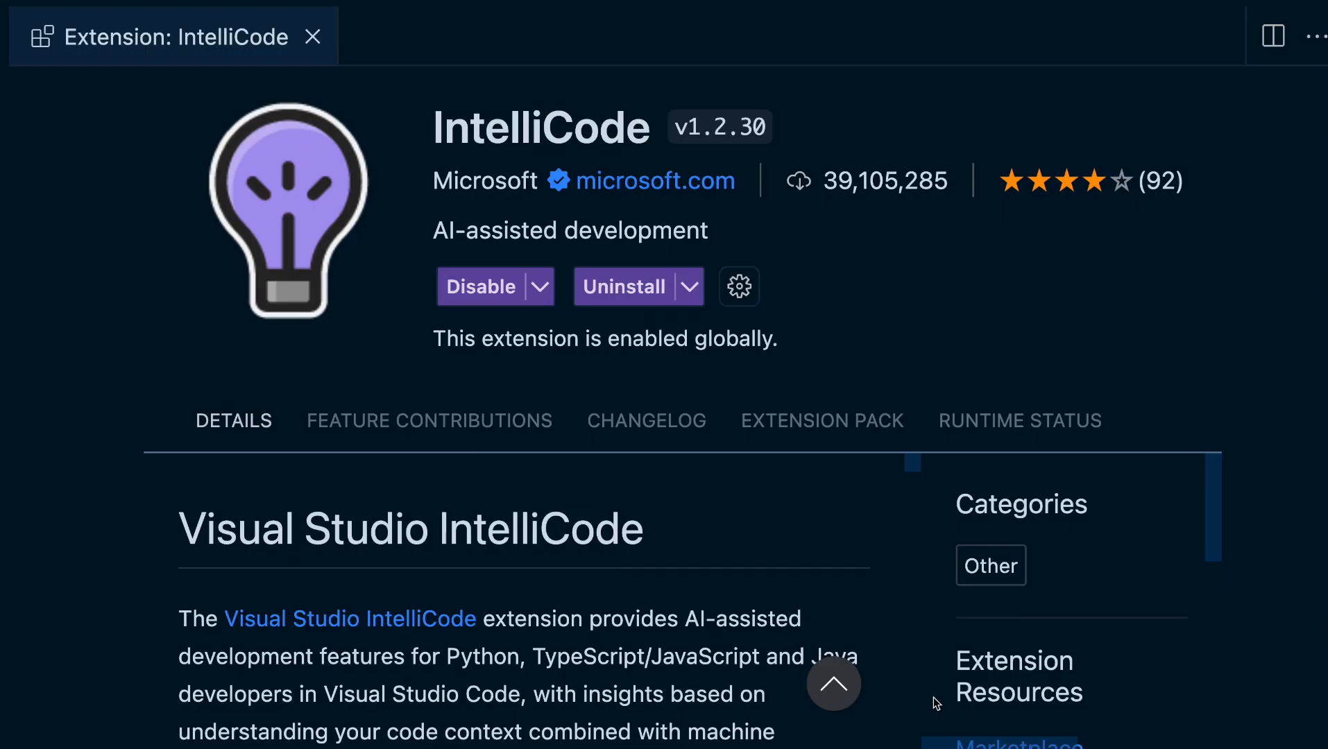
pyautogui.moveTo(837, 599)
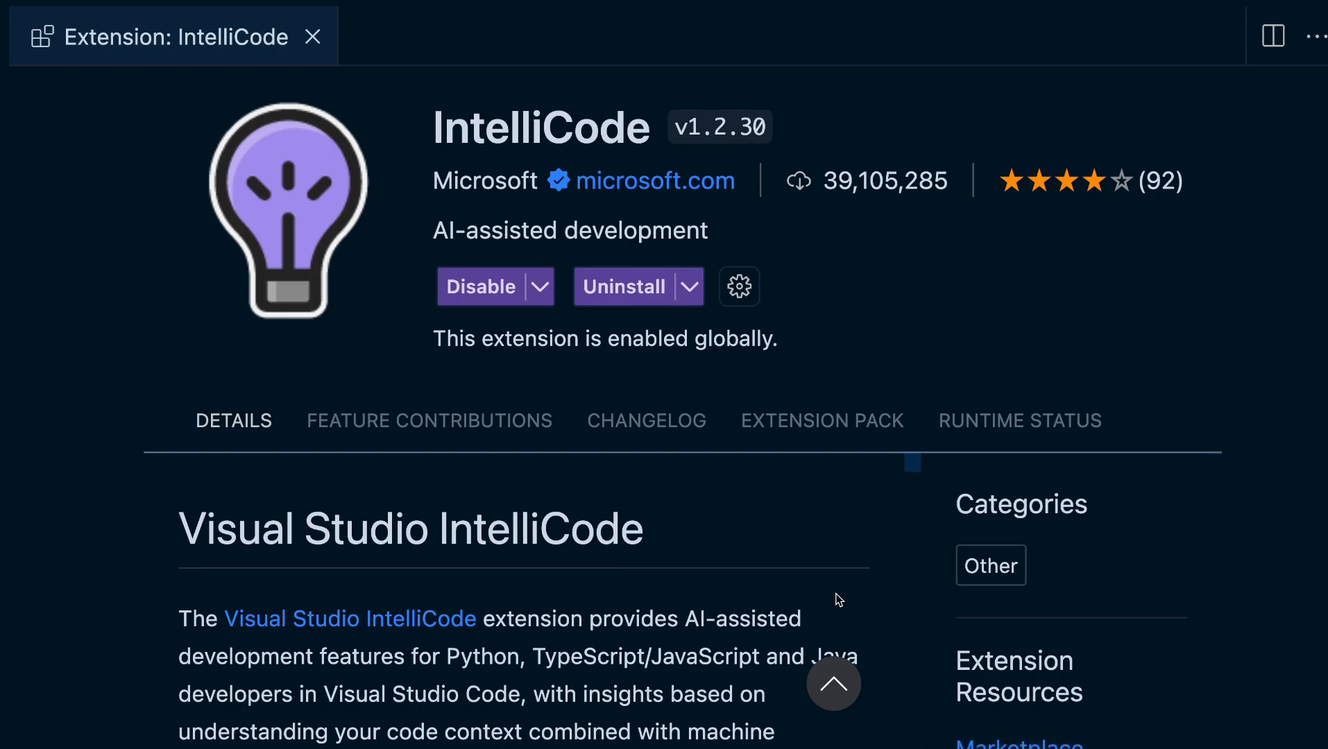
# Scroll down IntelliCode's Details section to its version requirements.
pyautogui.scroll(-3)
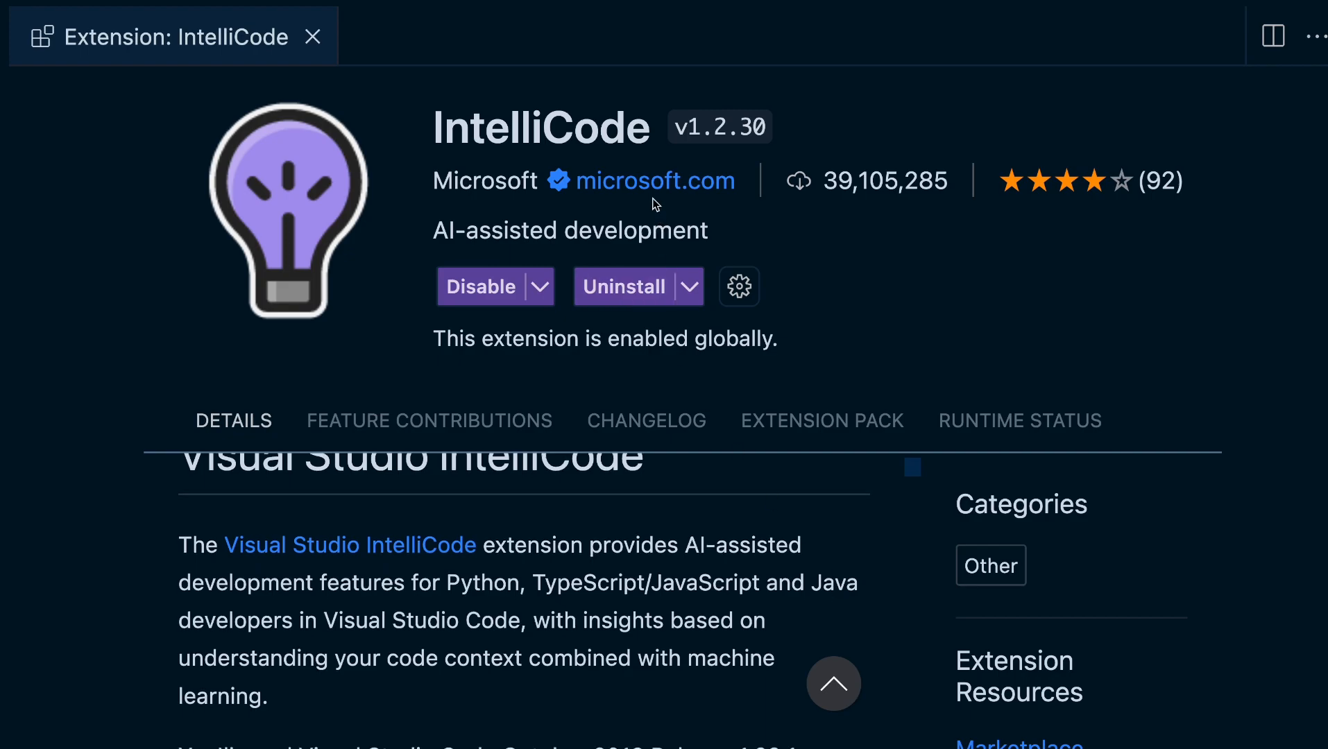
pyautogui.scroll(-3)
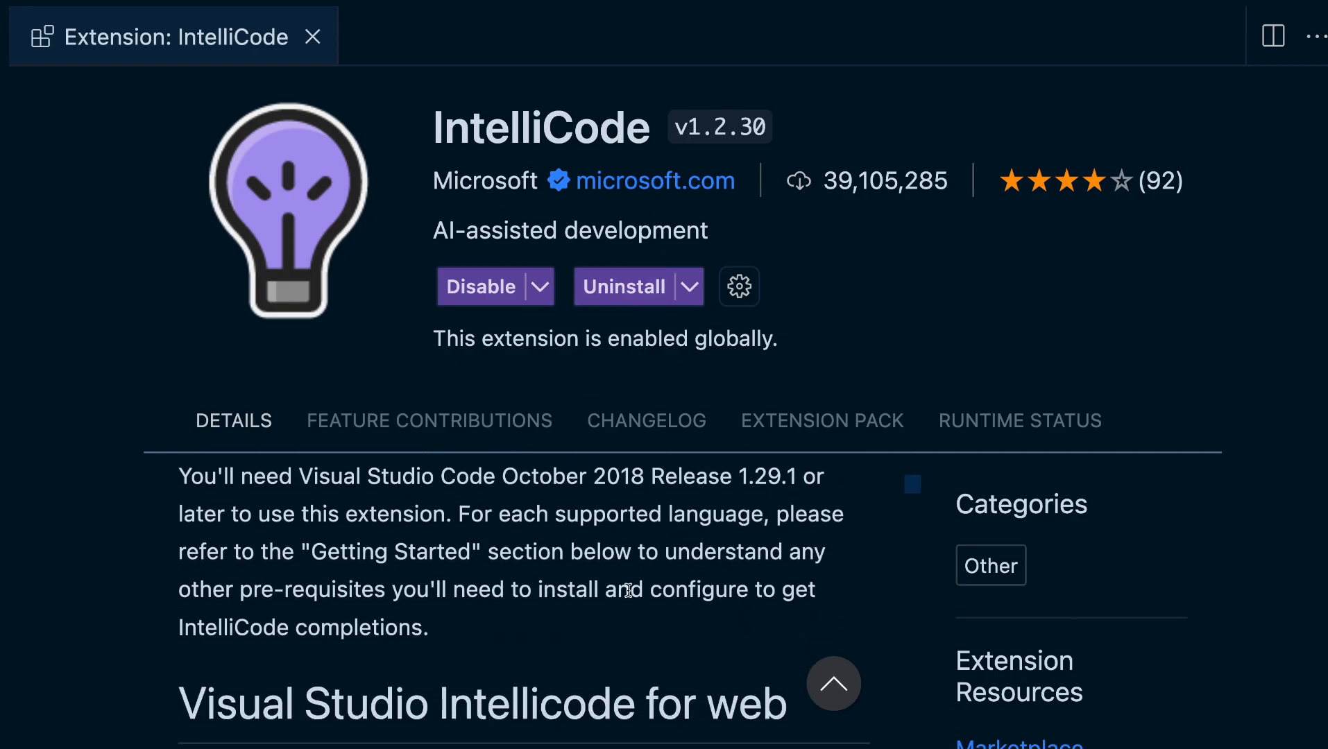
pyautogui.scroll(-3)
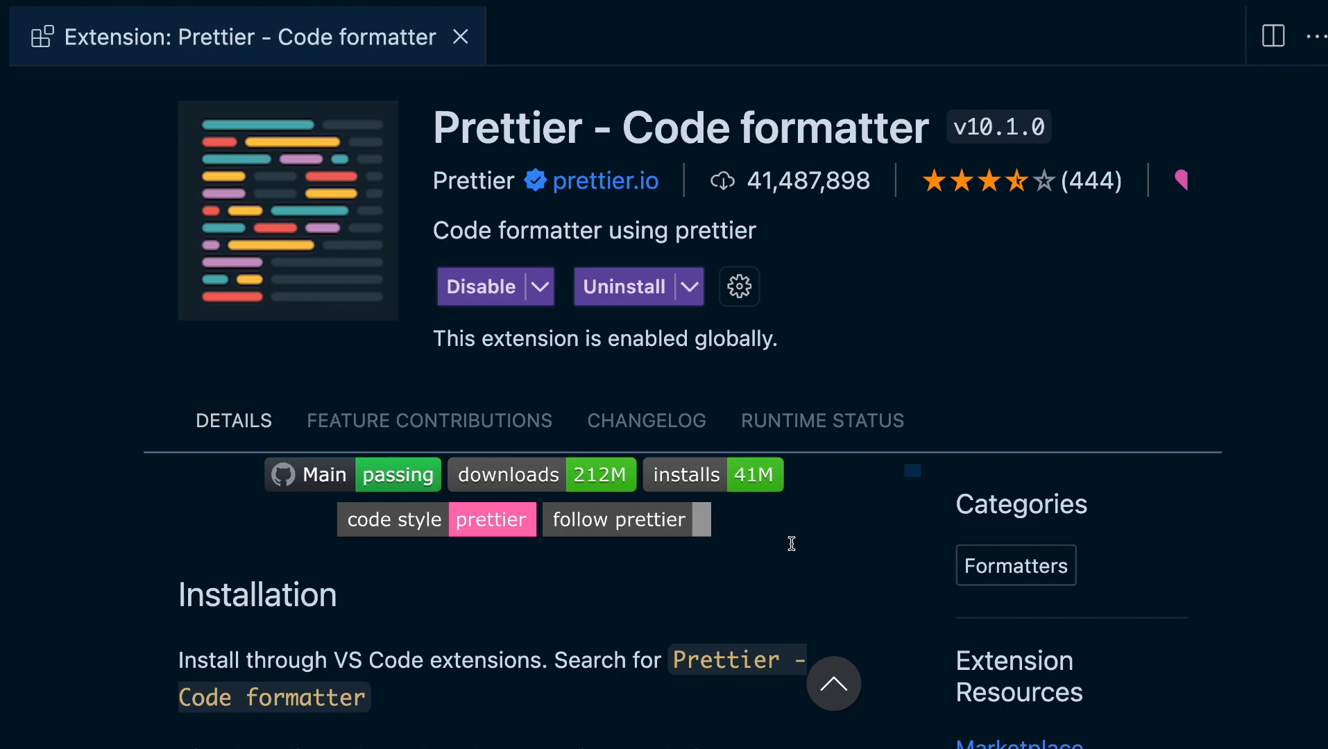
pyautogui.moveTo(841, 509)
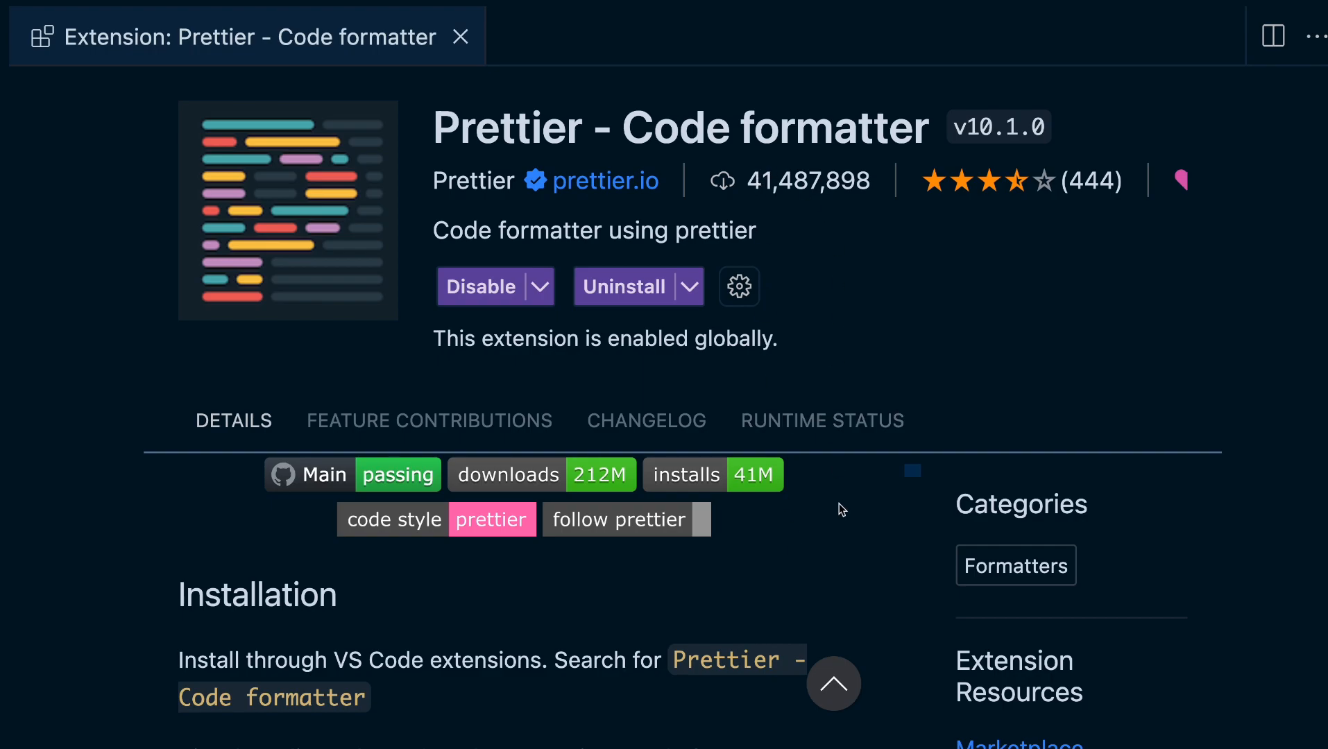
# Scroll Prettier's details to the Default Formatter guidance, then return to Card.jsx.
pyautogui.scroll(-3)
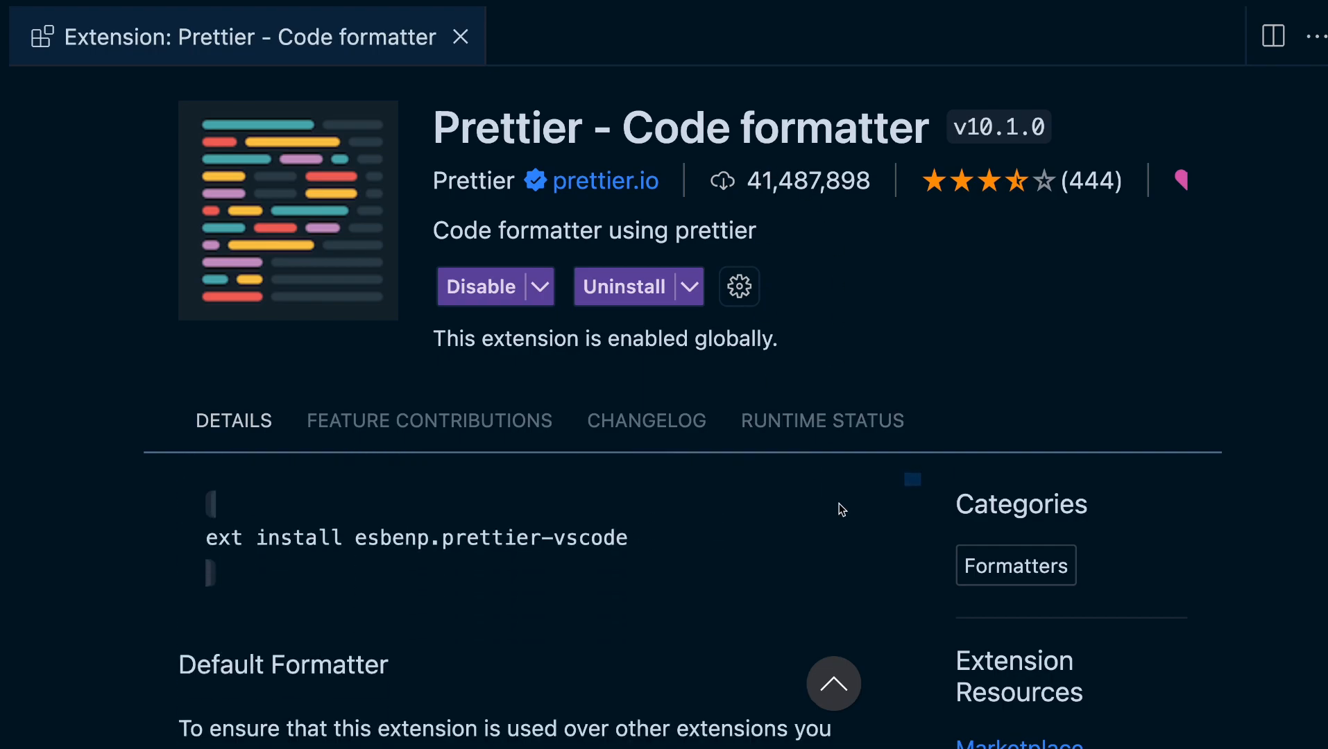
pyautogui.scroll(-3)
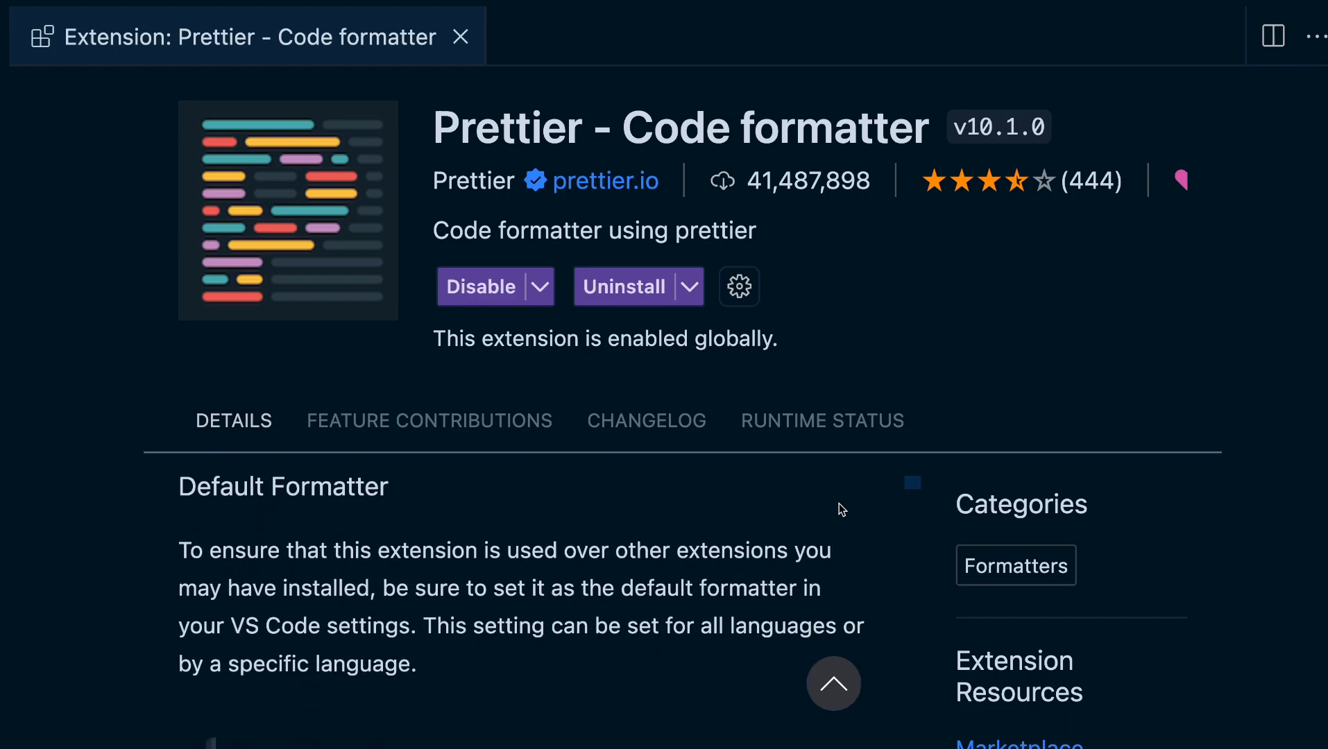
pyautogui.click(583, 36)
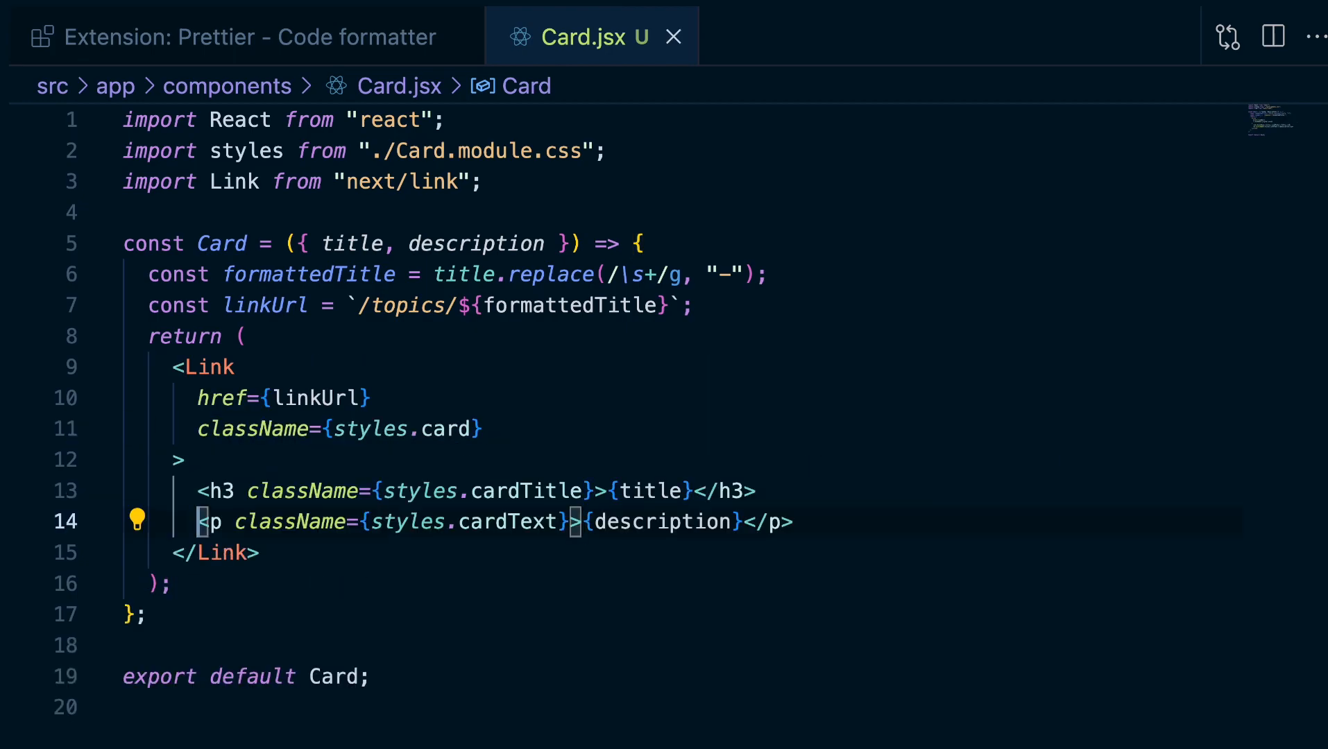
pyautogui.moveTo(484, 463)
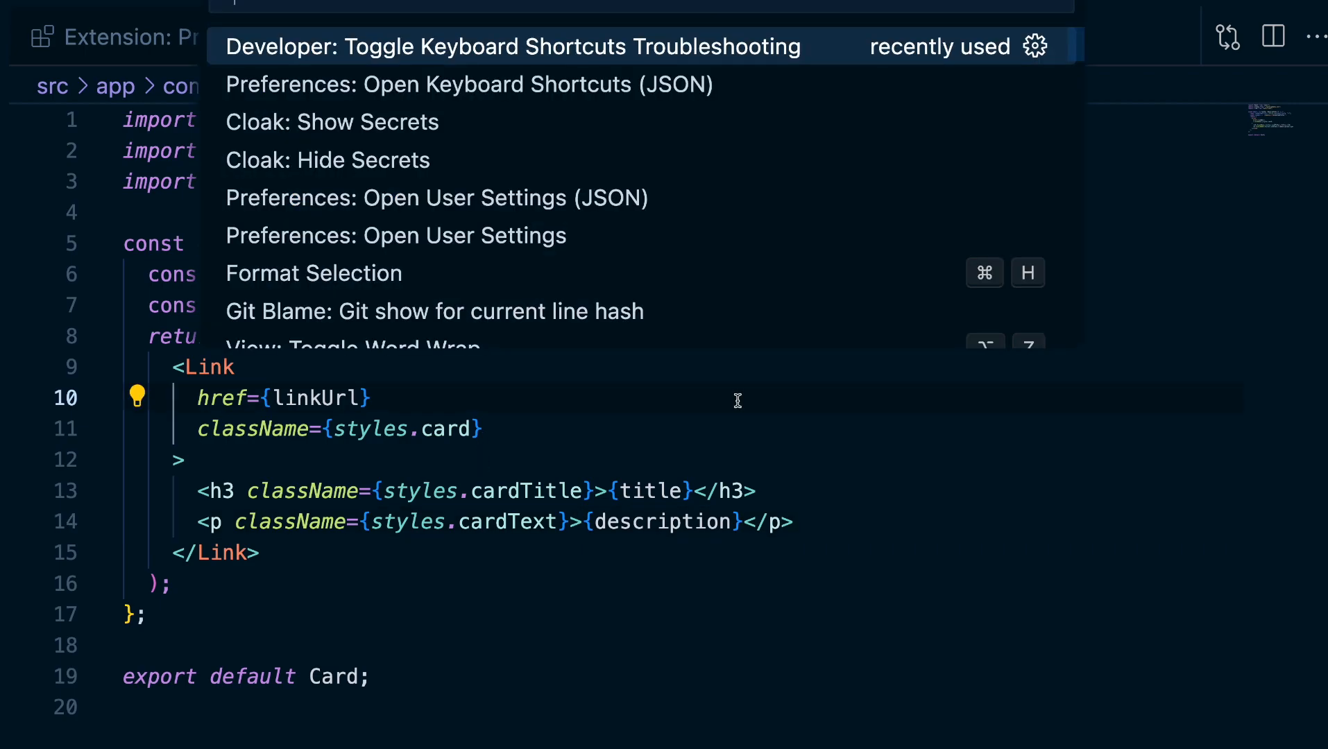
# Reformat Card.jsx's misaligned Link attributes and verify formatOnSave in settings.json.
pyautogui.click(437, 197)
pyautogui.write('formatOn')
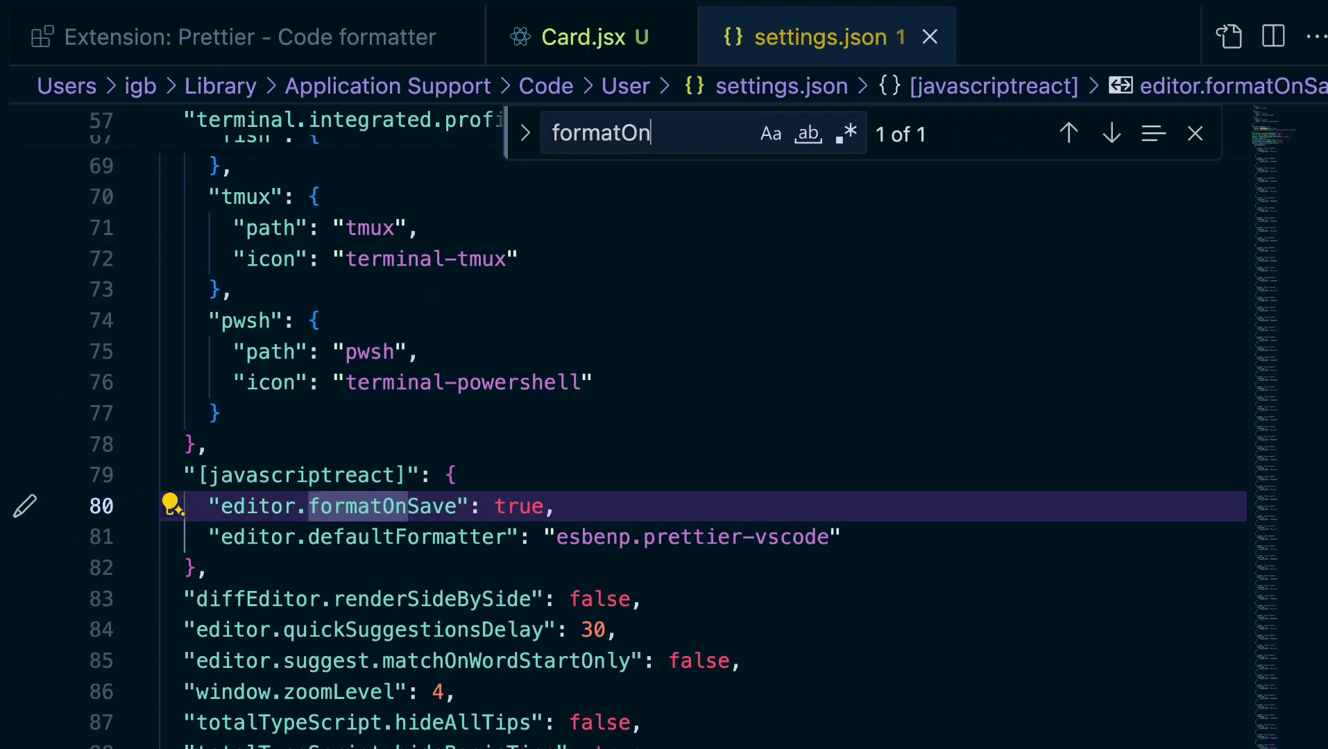
pyautogui.click(583, 36)
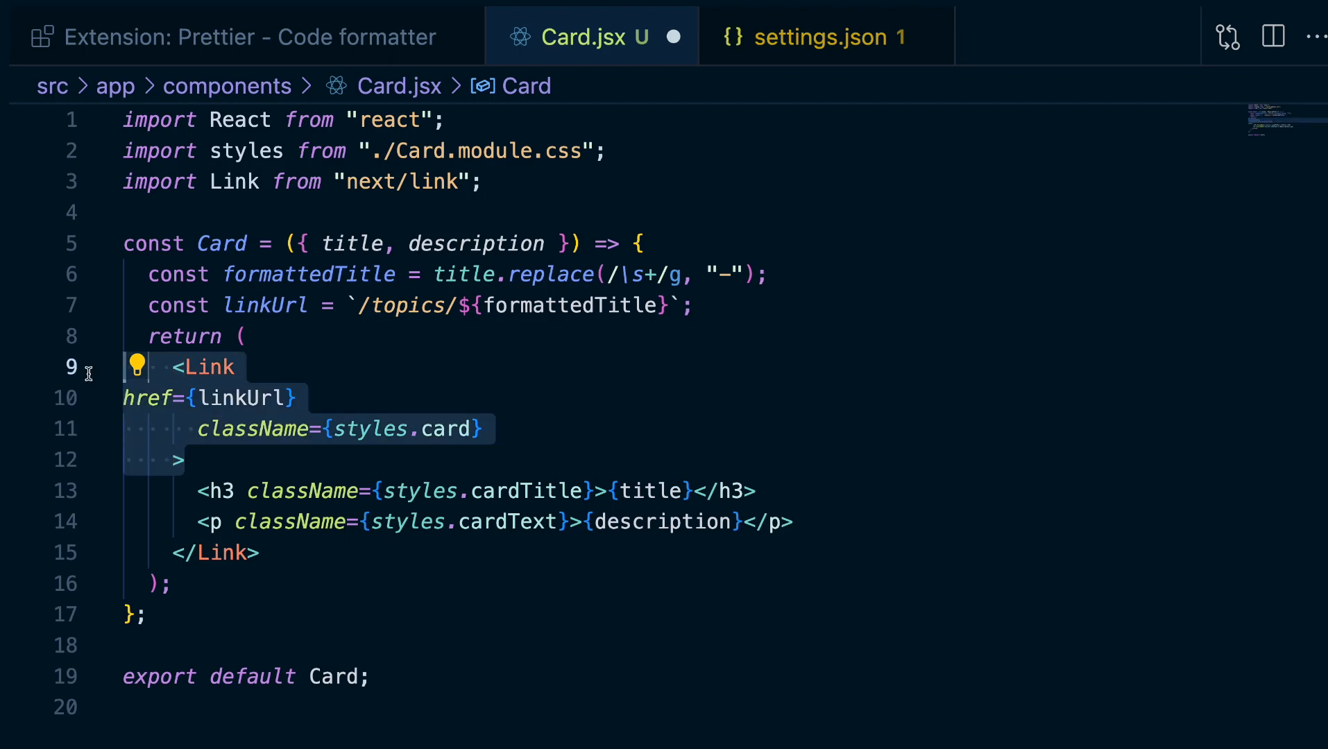
pyautogui.press('Ctrl+Shift+P')
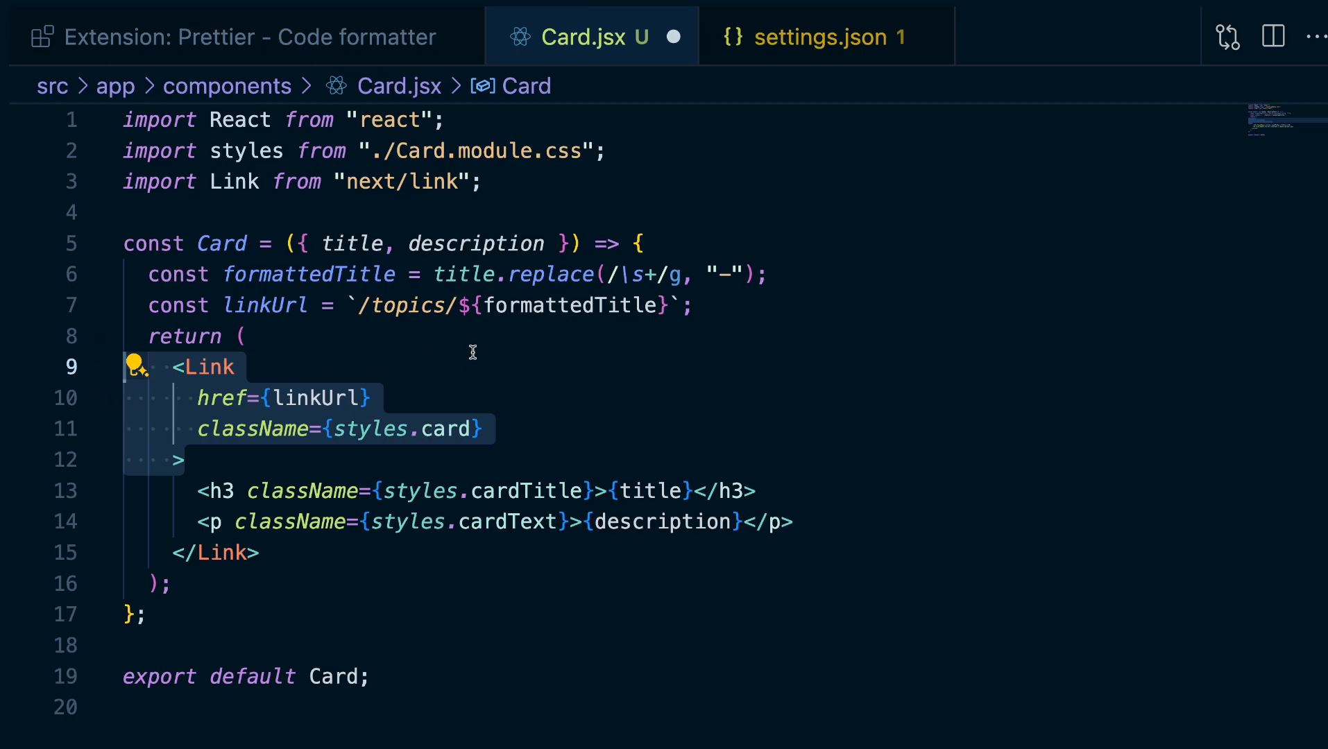
pyautogui.click(814, 36)
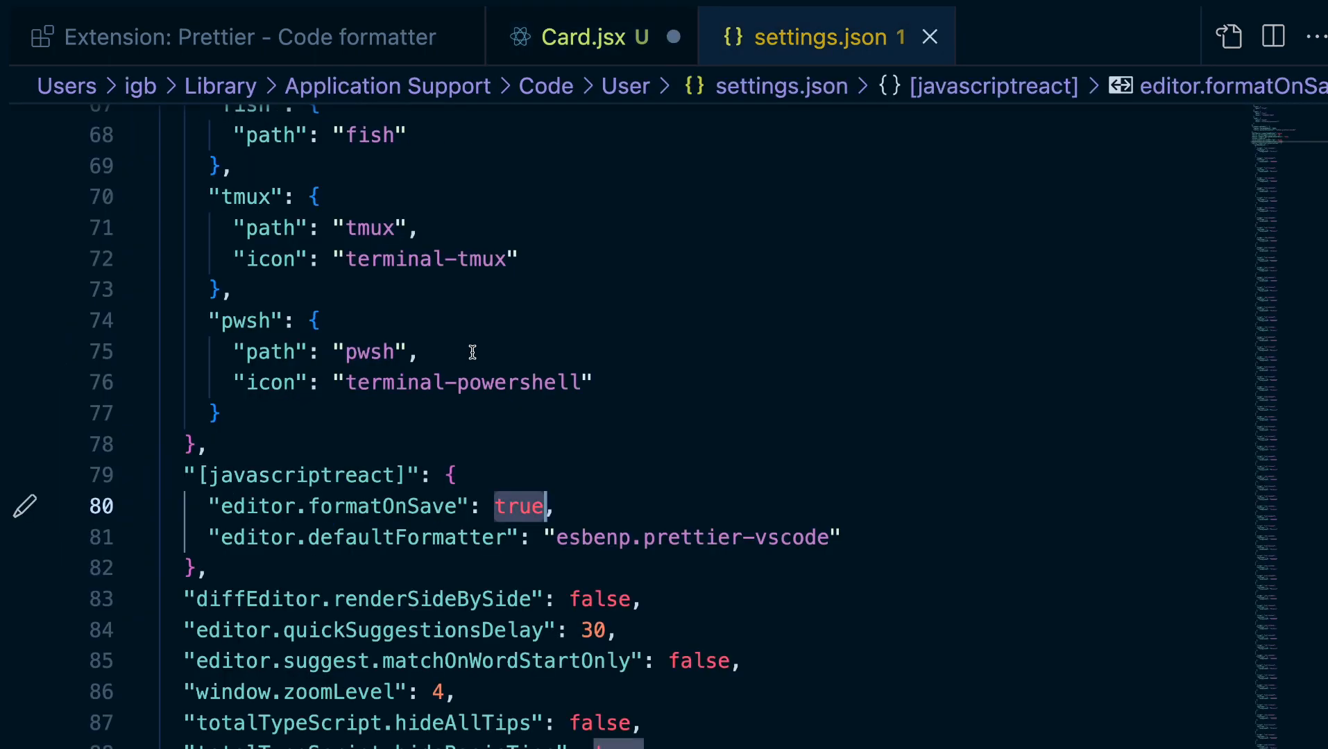
pyautogui.scroll(3)
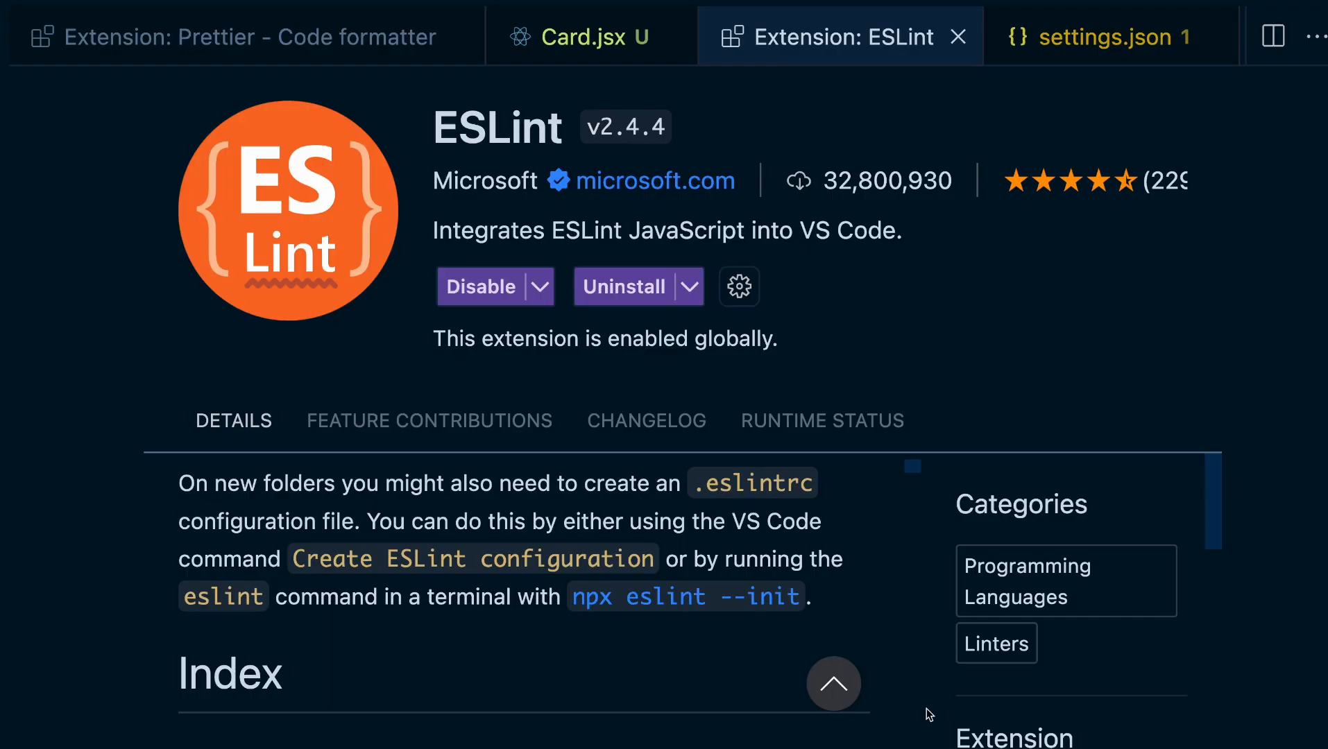
pyautogui.moveTo(131, 606)
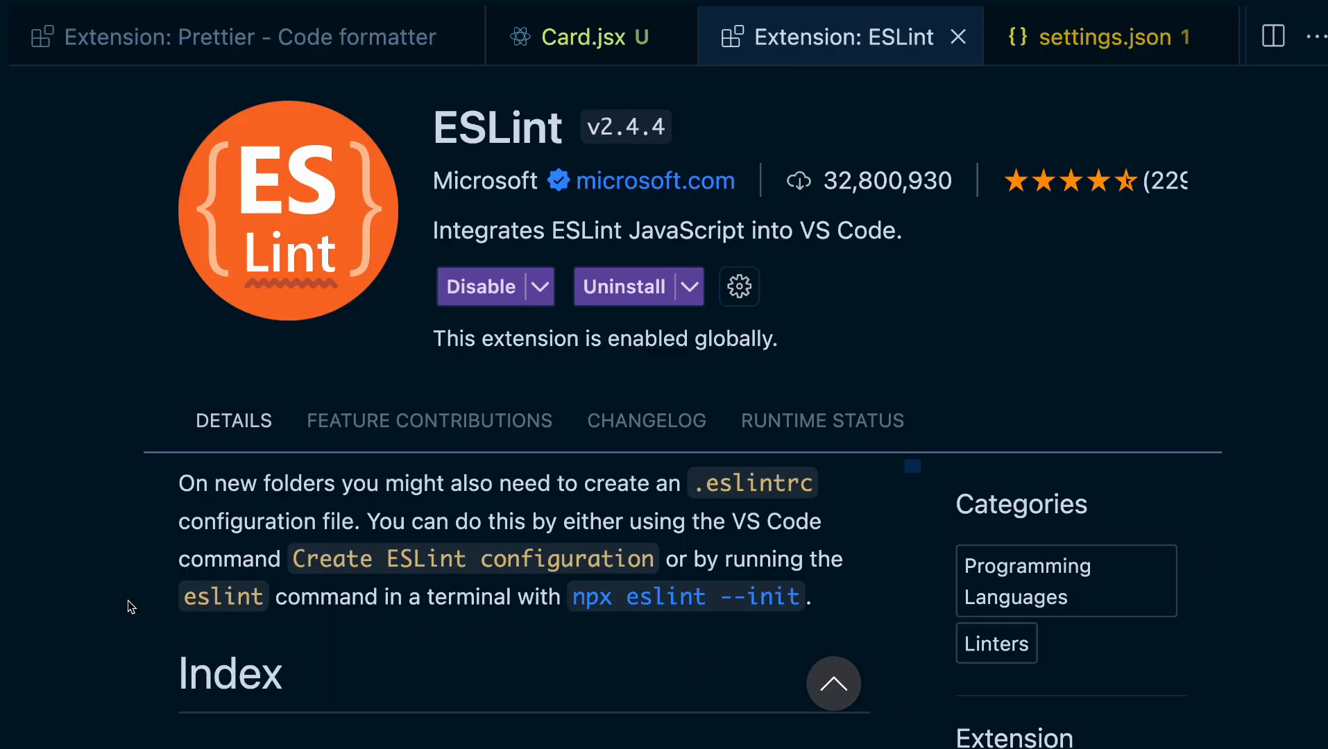
pyautogui.scroll(-3)
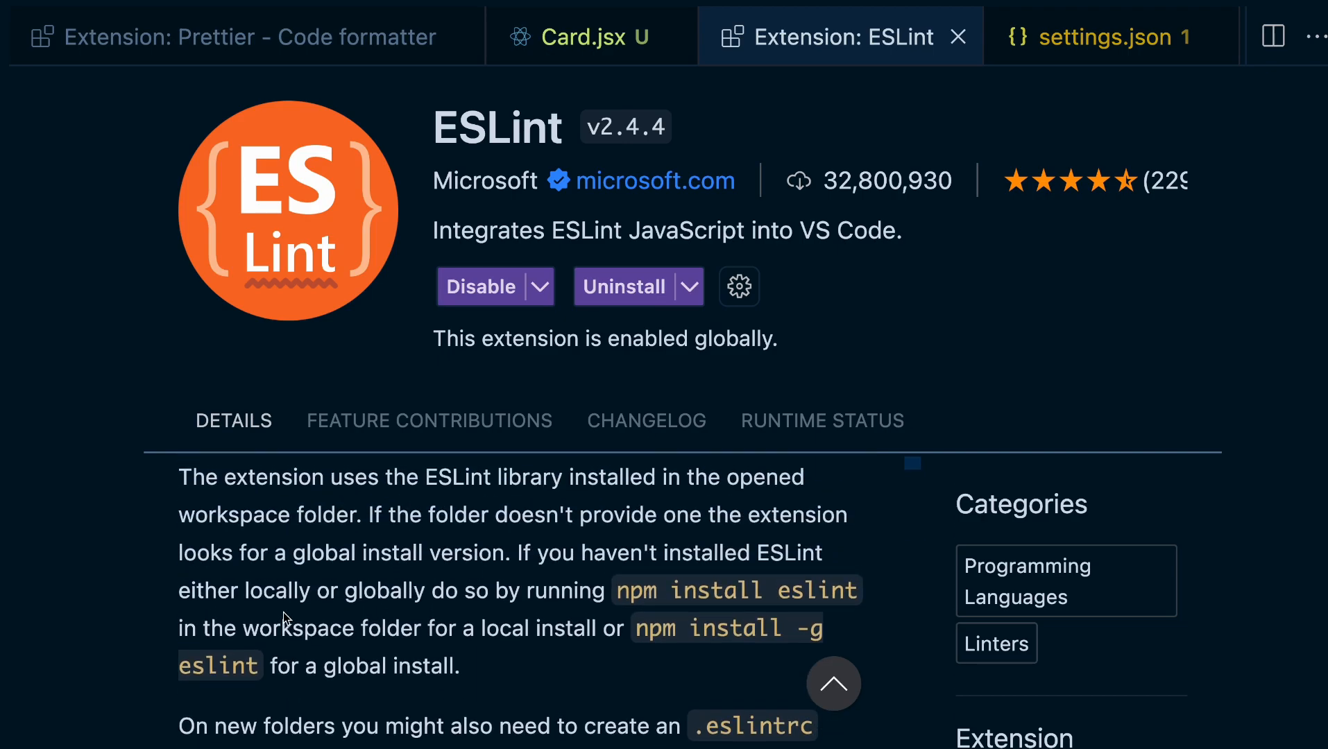
pyautogui.scroll(-3)
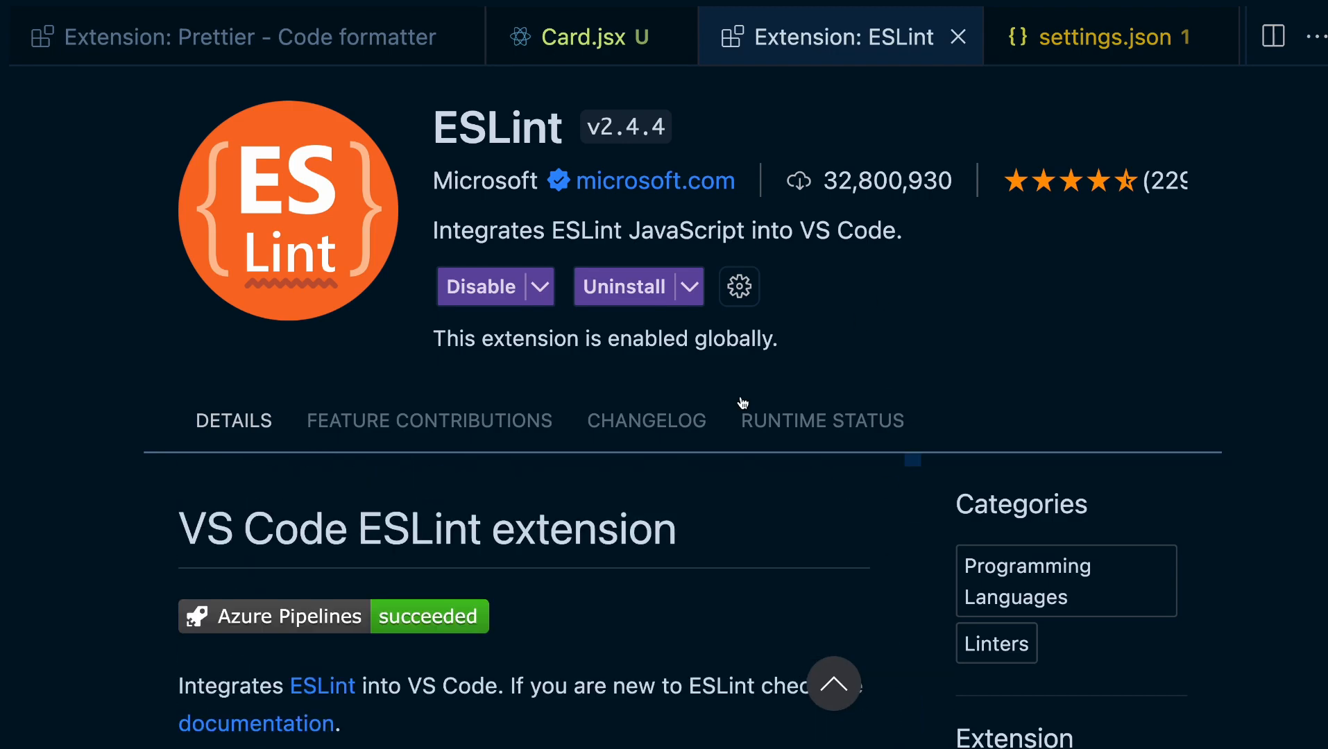
pyautogui.scroll(-3)
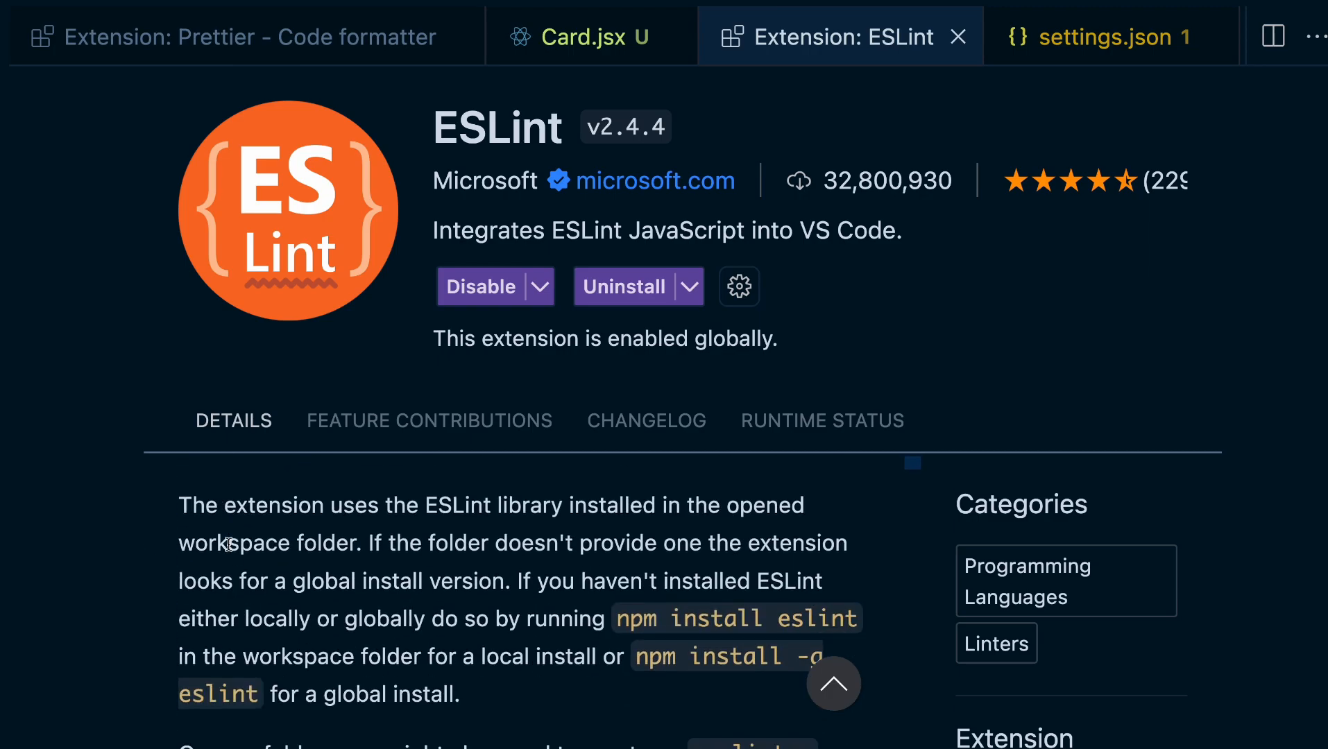
pyautogui.moveTo(123, 616)
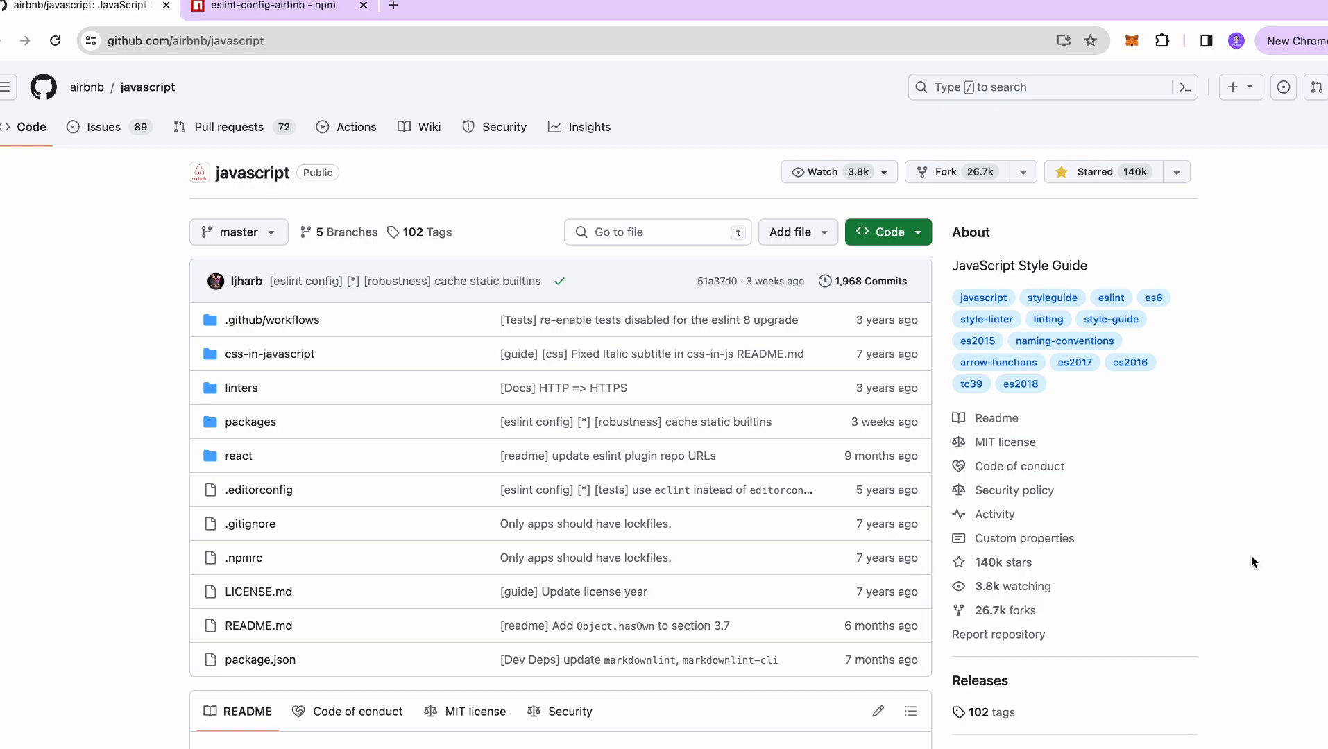
# Scroll through the airbnb/javascript style guide README, then switch to the eslint-config-airbnb npm page.
pyautogui.scroll(-3)
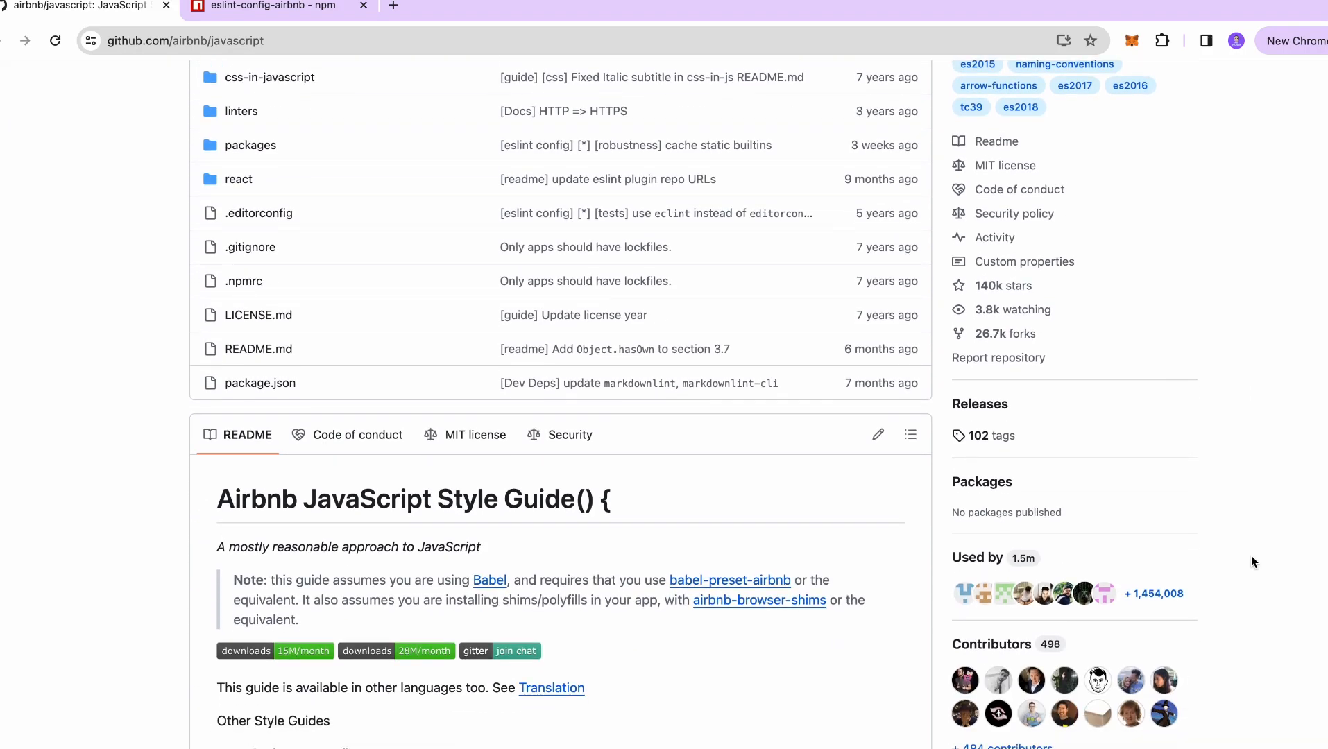
pyautogui.scroll(-3)
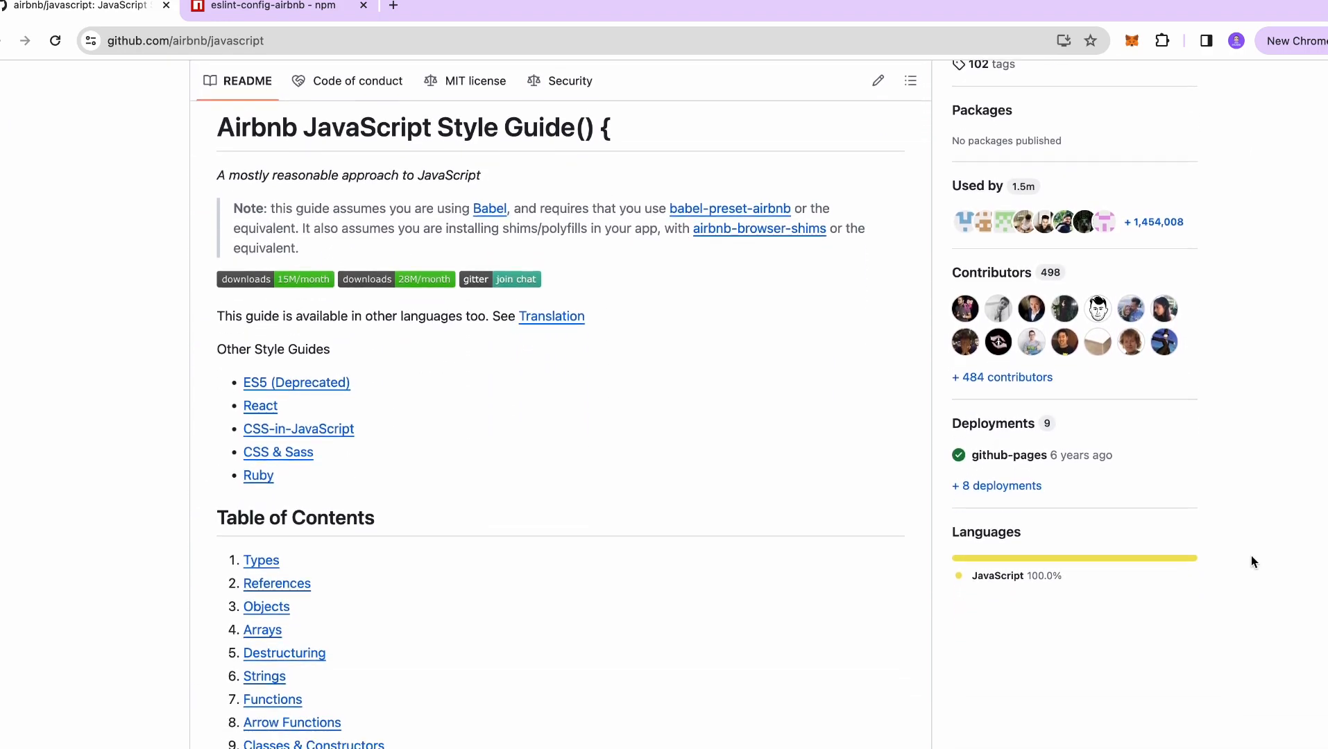
pyautogui.scroll(-3)
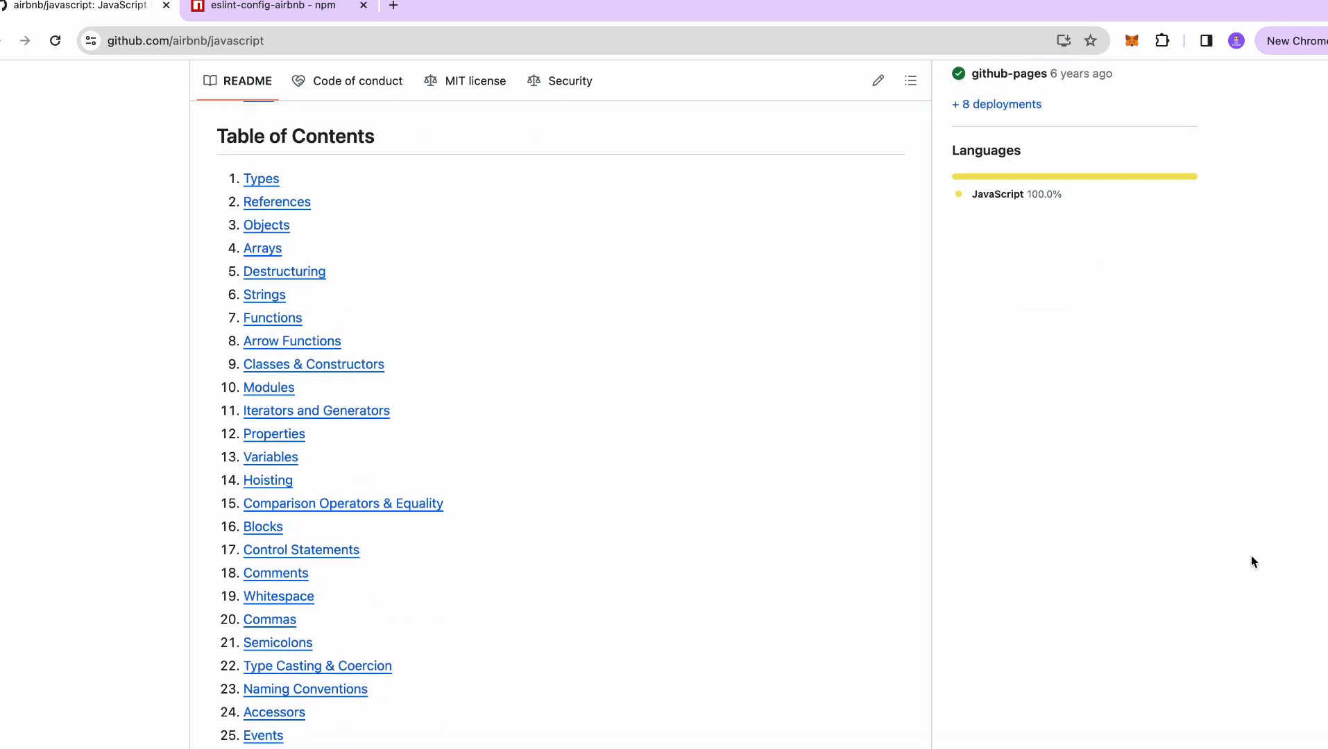
pyautogui.scroll(-3)
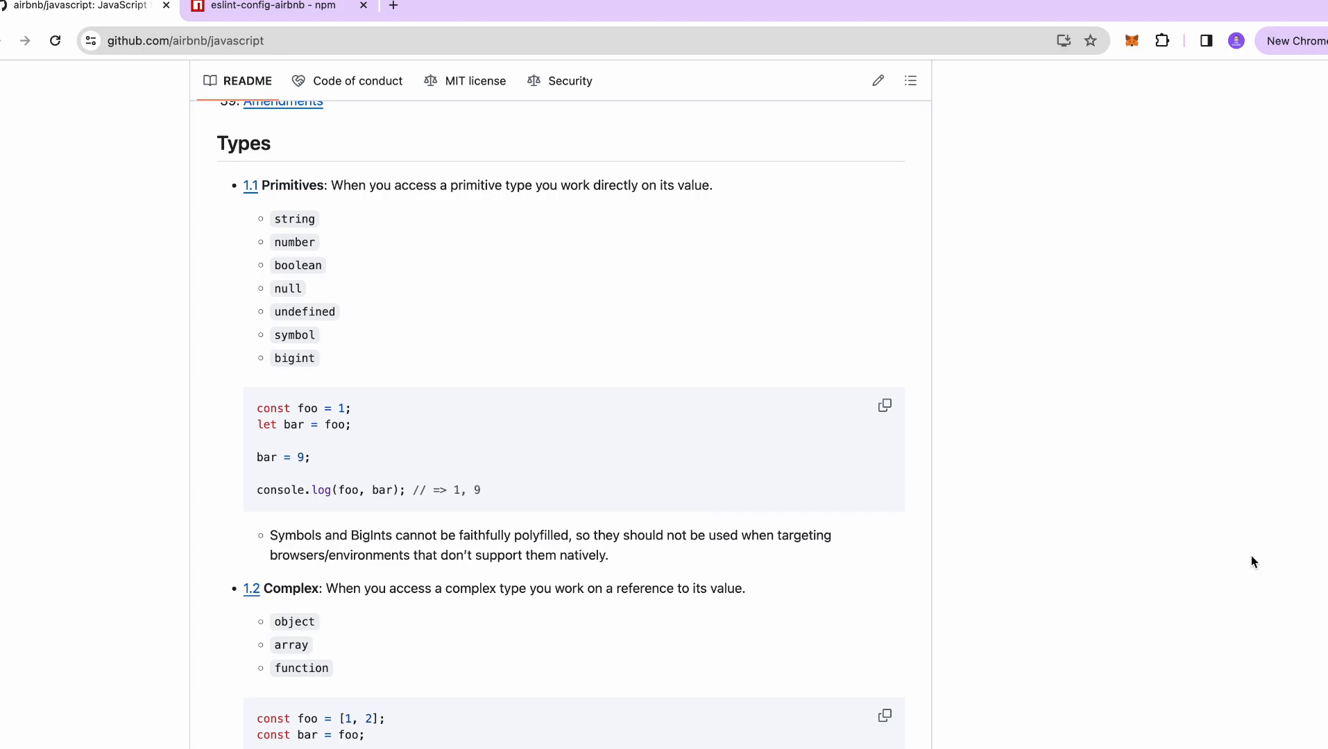
pyautogui.scroll(-3)
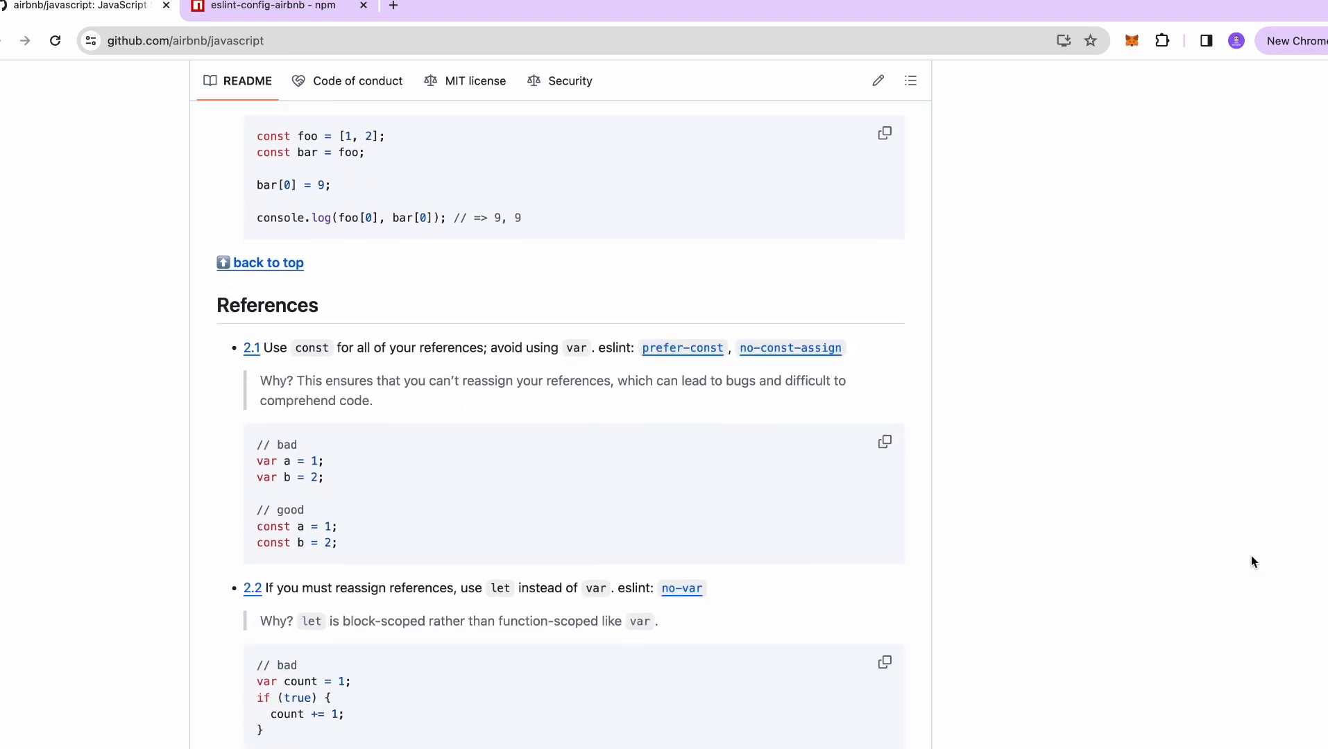
pyautogui.scroll(-3)
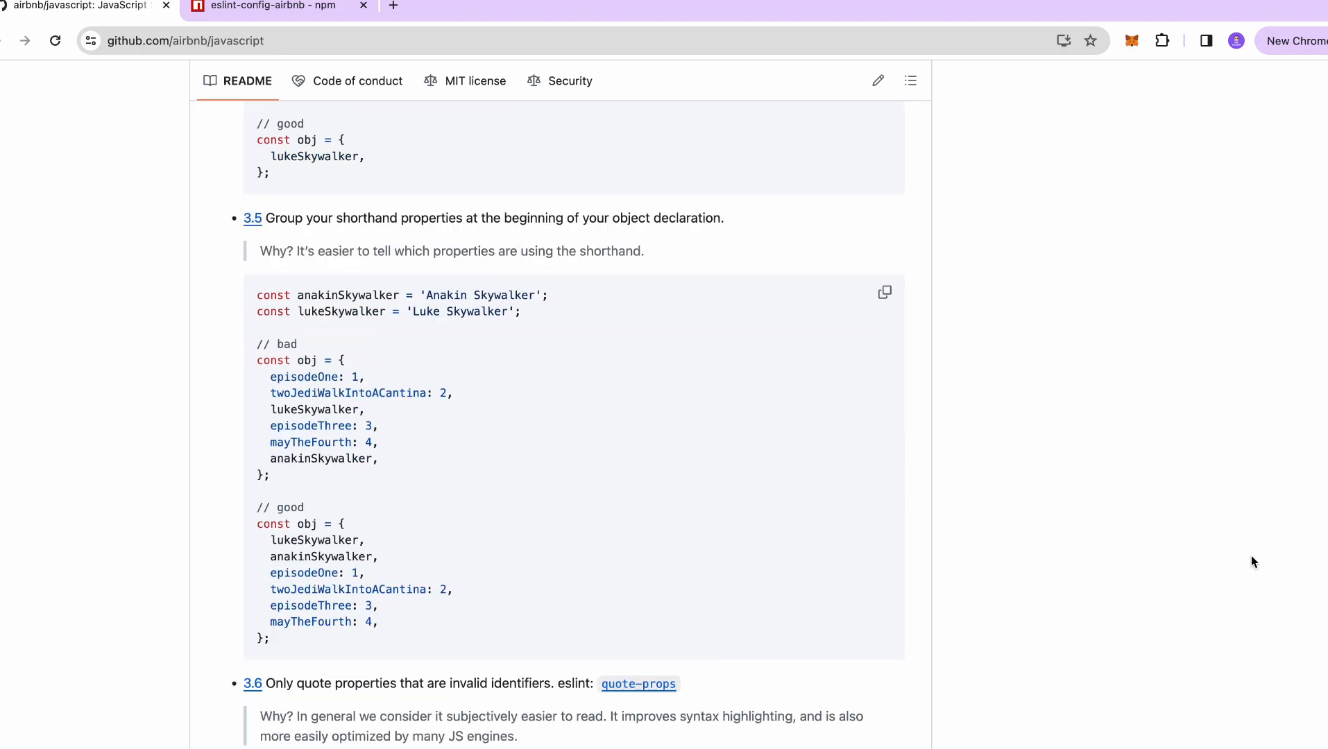
pyautogui.click(271, 7)
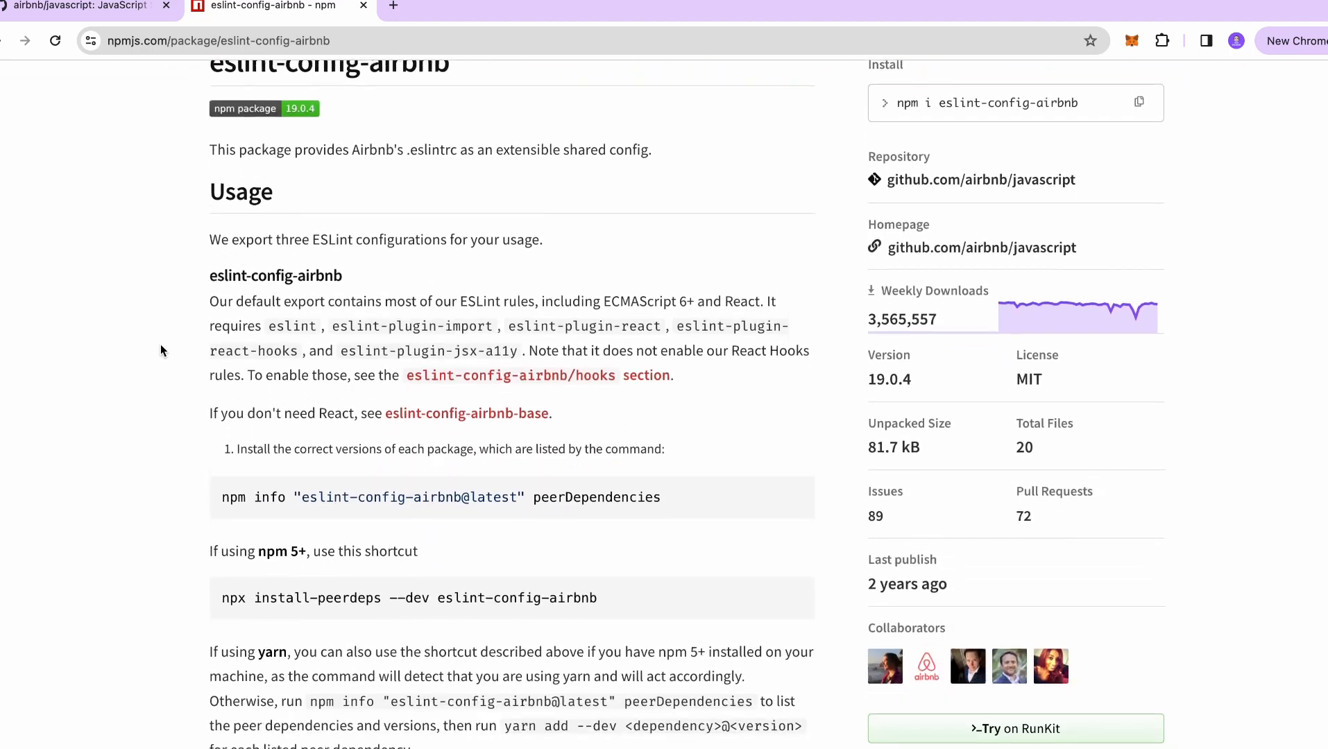
pyautogui.scroll(-3)
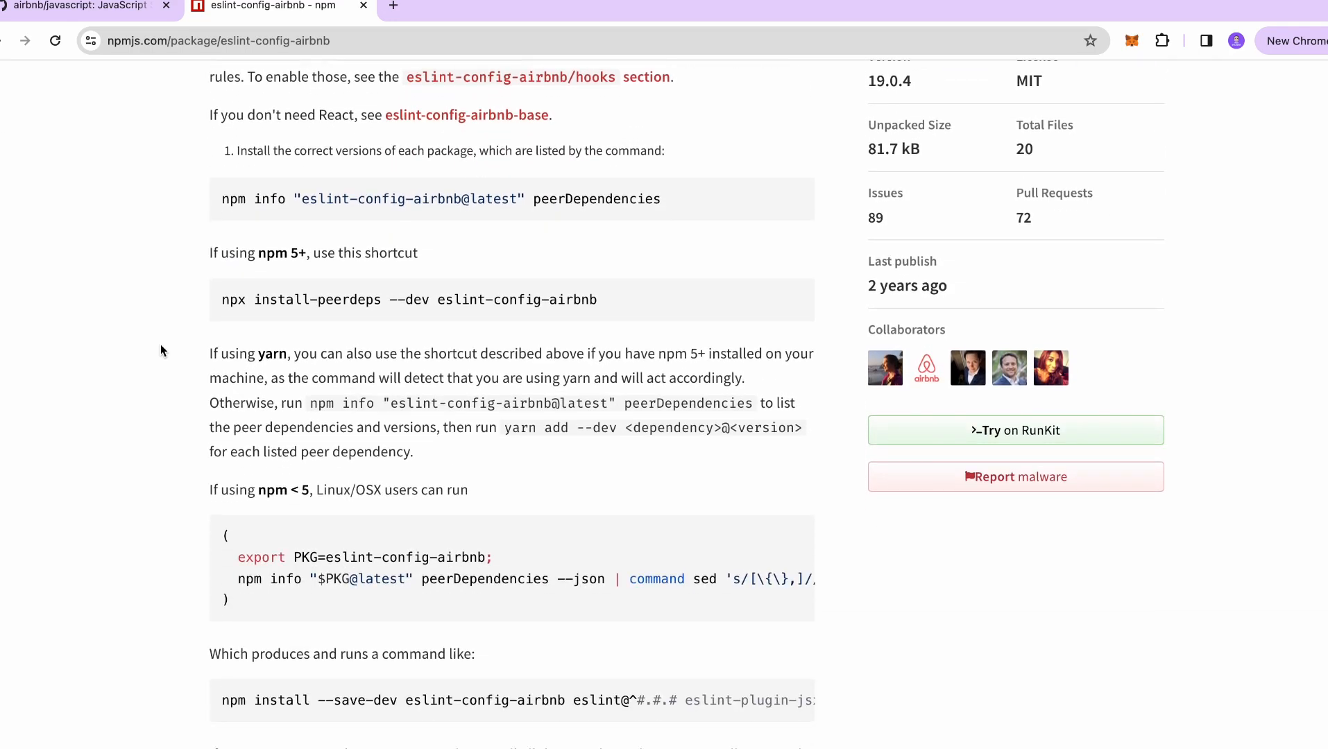
pyautogui.scroll(-3)
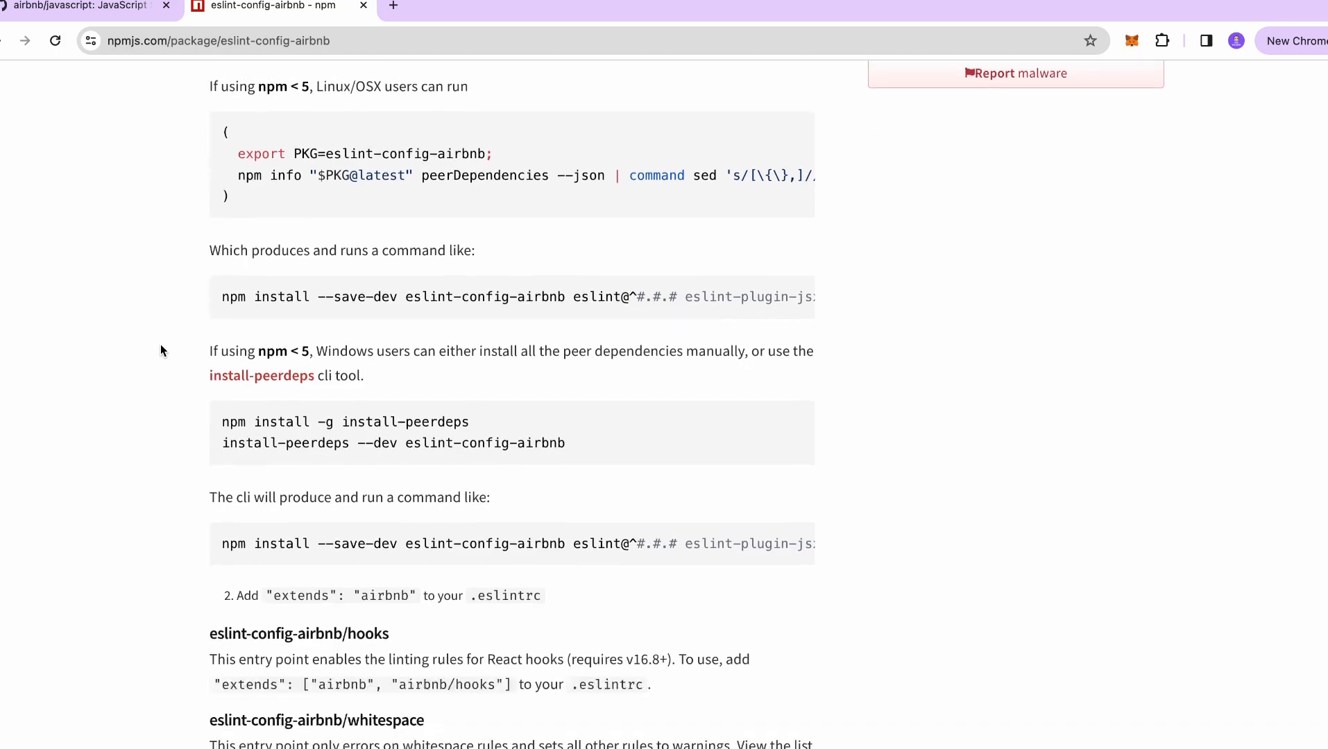
pyautogui.scroll(-3)
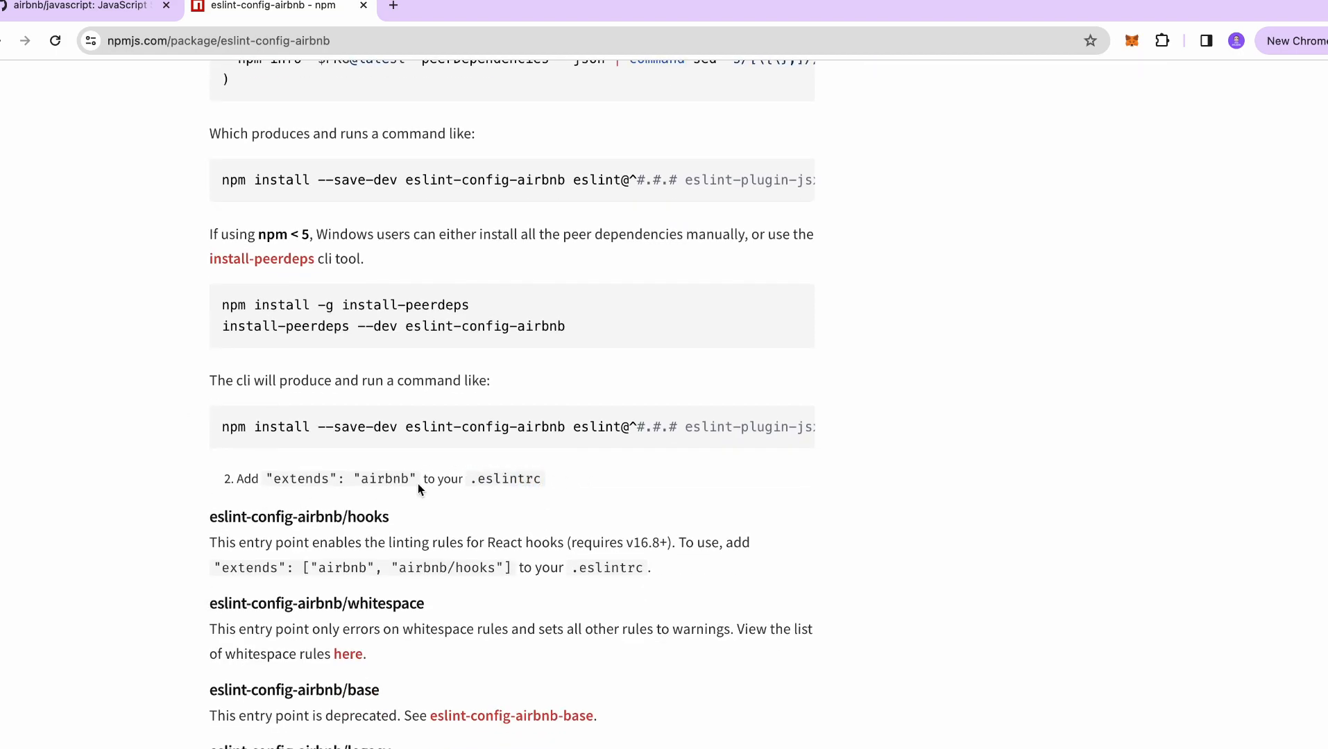
pyautogui.moveTo(146, 507)
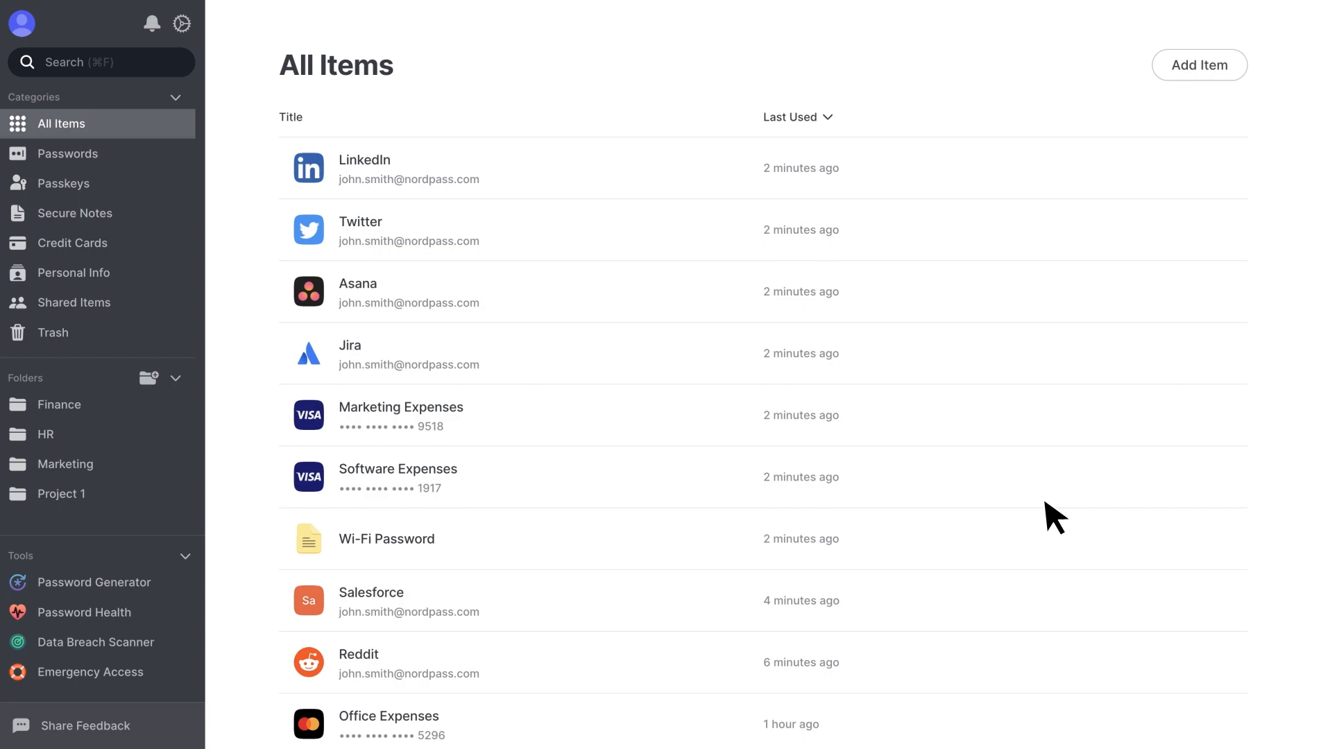
# Save a 'Safe Combination' secure note with code 868352A into the Project 1 folder.
pyautogui.click(1198, 65)
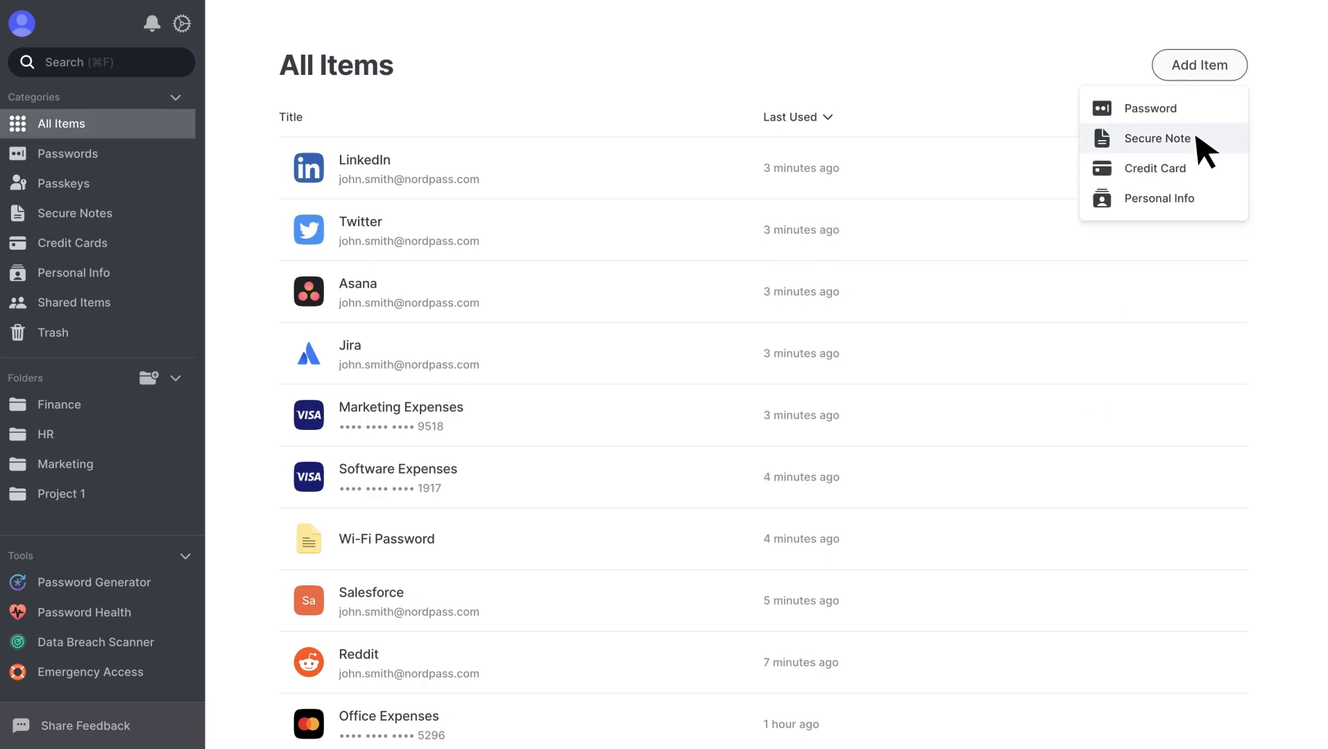
pyautogui.click(1158, 138)
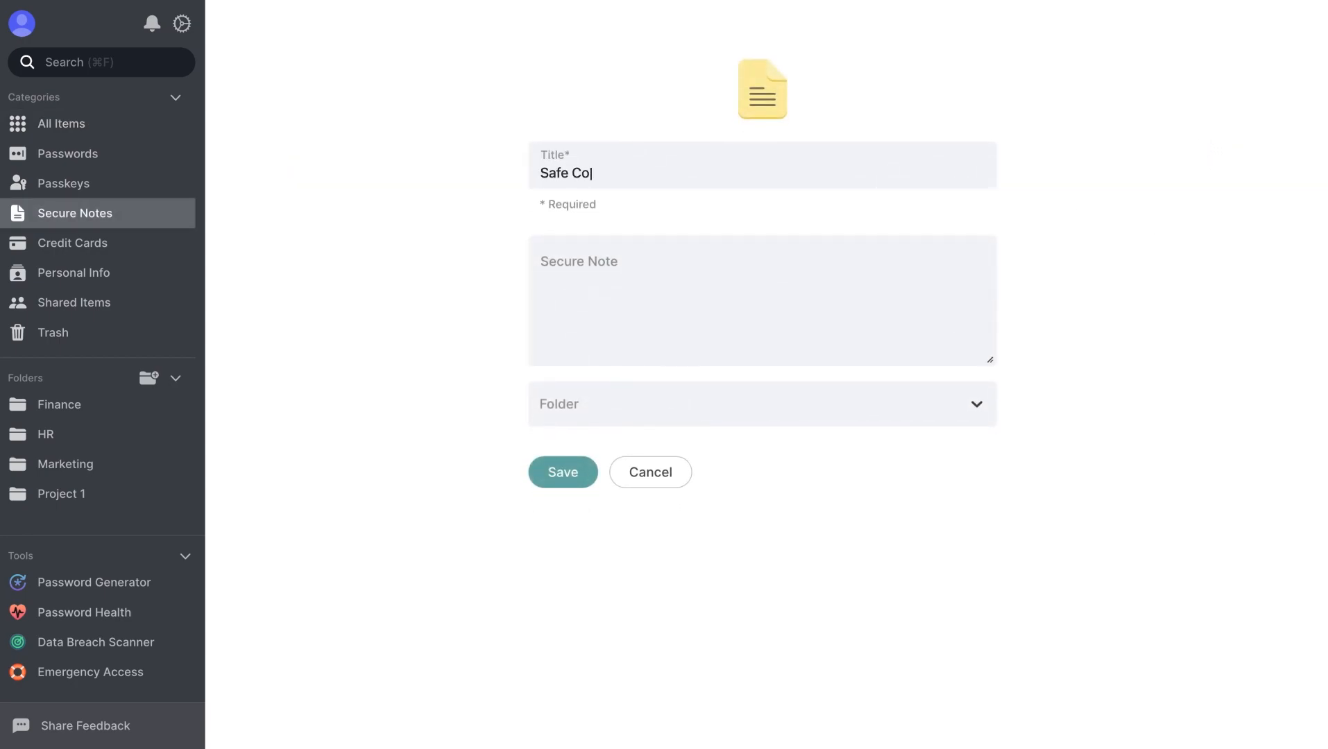
pyautogui.write('868352A')
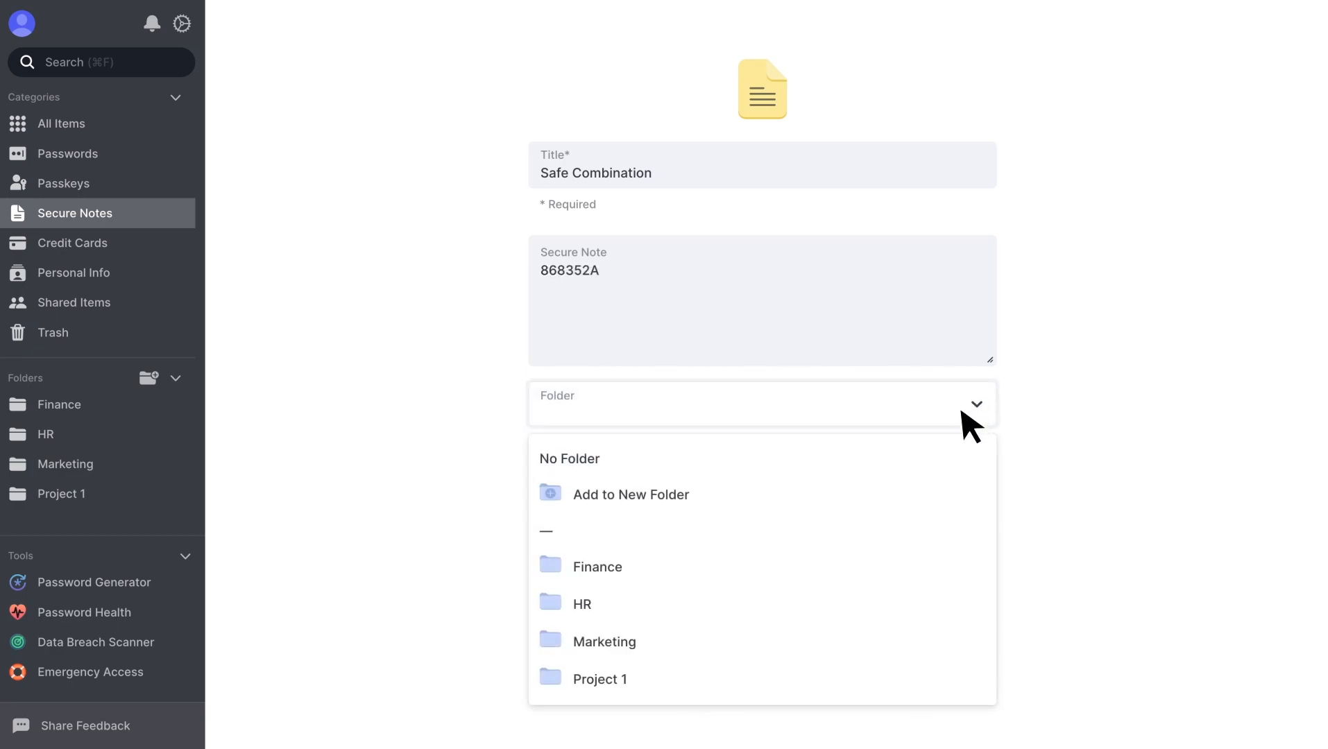
pyautogui.click(598, 678)
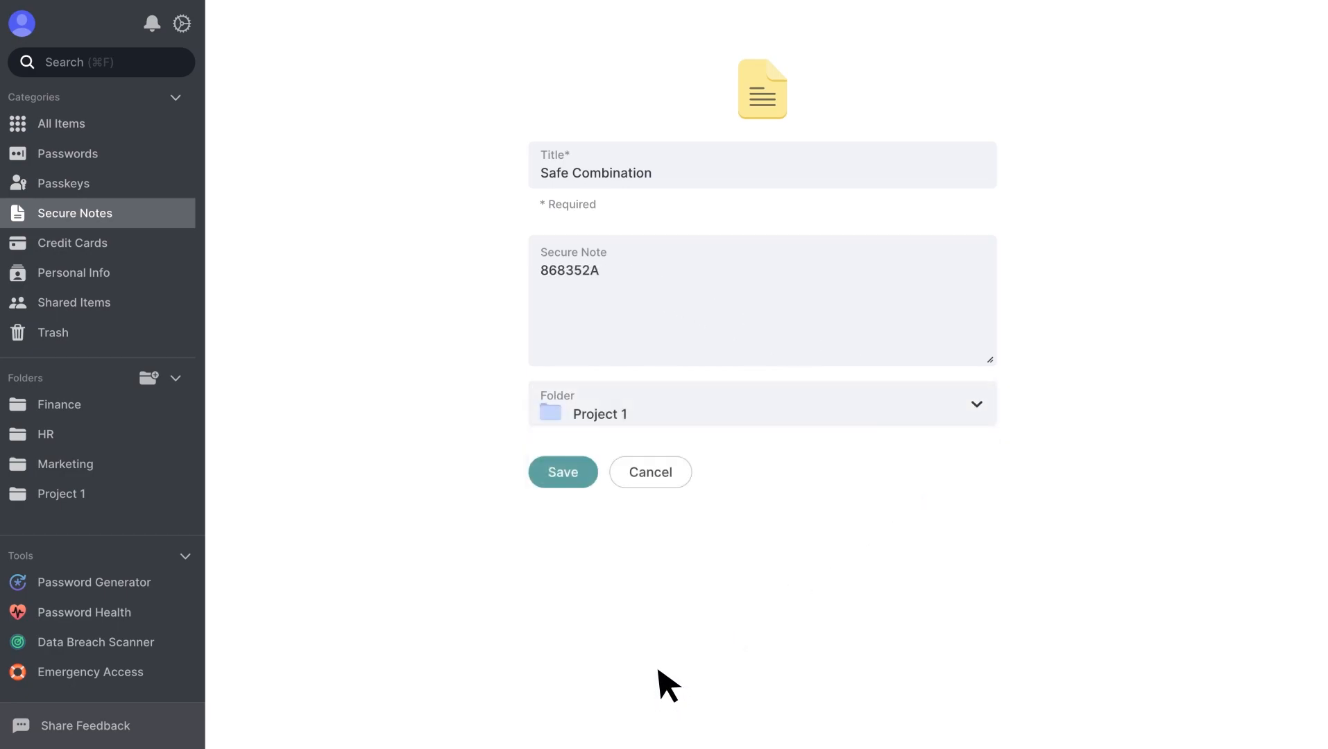
pyautogui.click(562, 472)
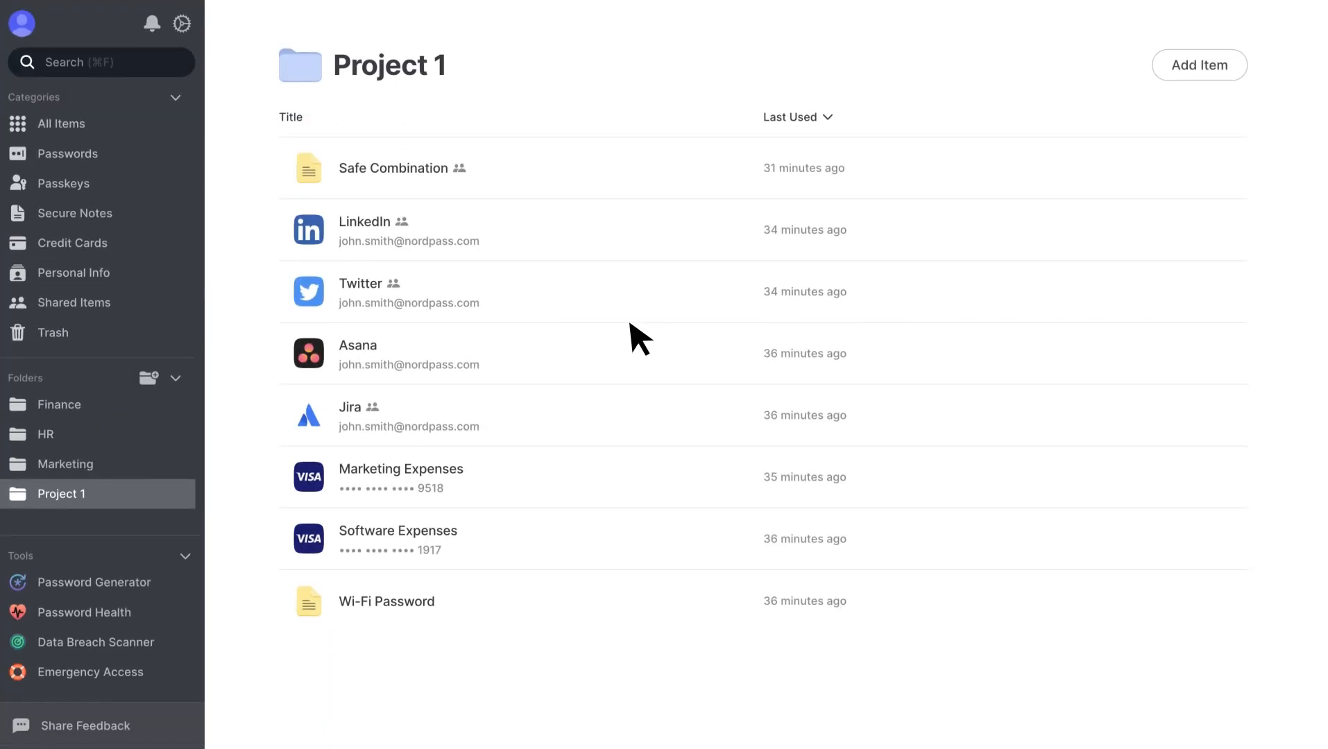
# Select the LinkedIn, Twitter and Marketing Expenses items and share them with full rights.
pyautogui.click(255, 229)
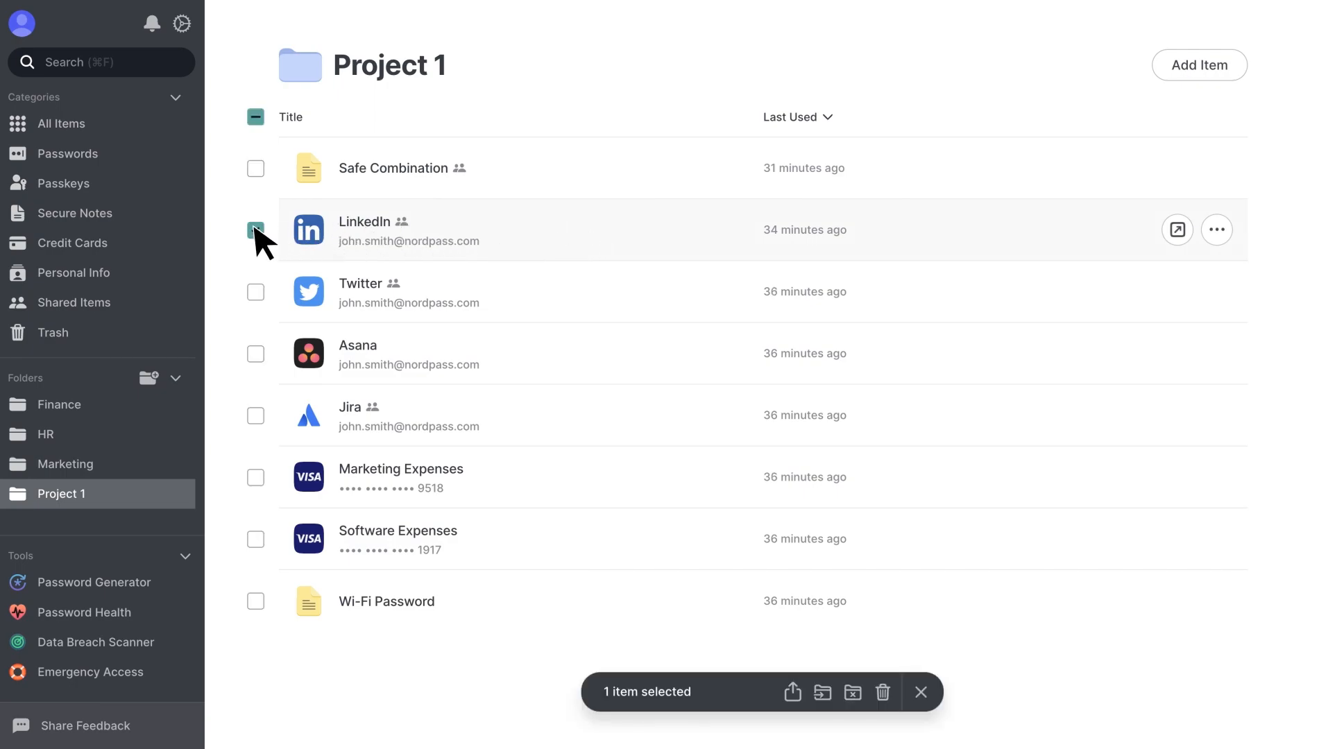
pyautogui.click(255, 292)
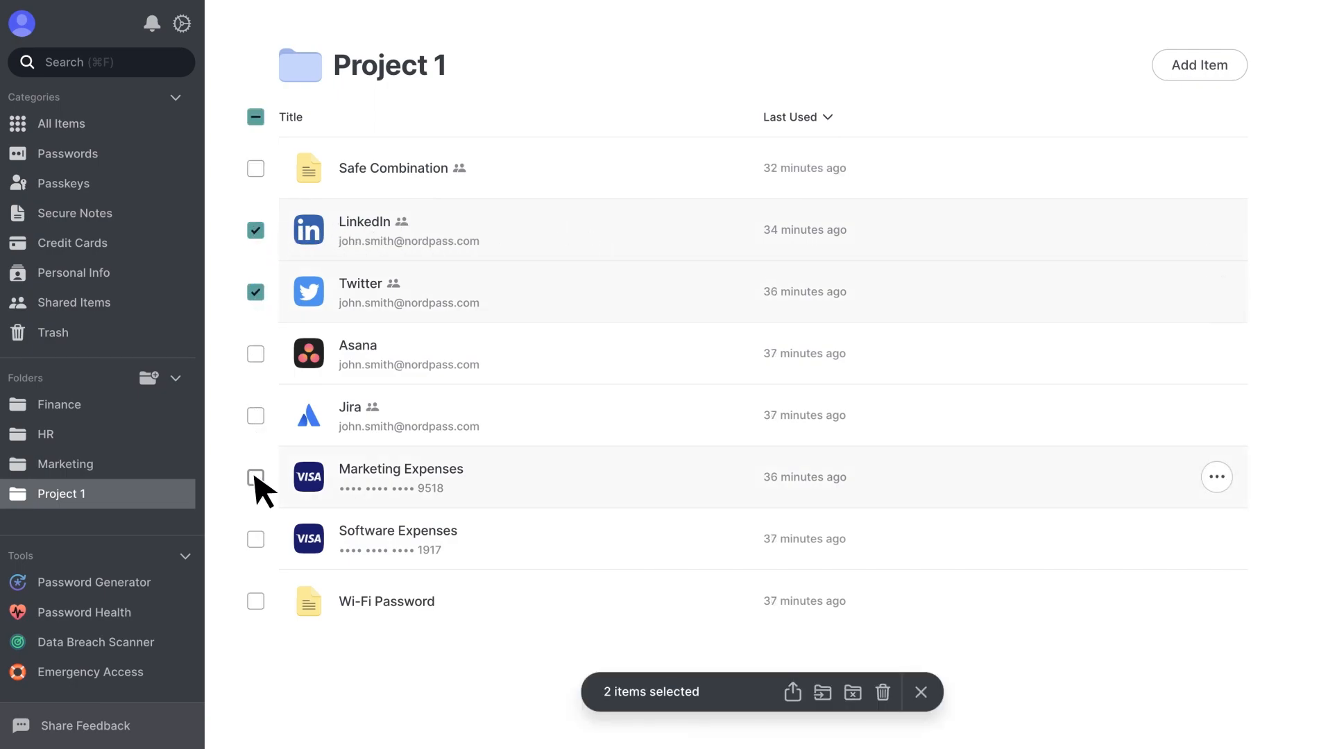
pyautogui.click(255, 477)
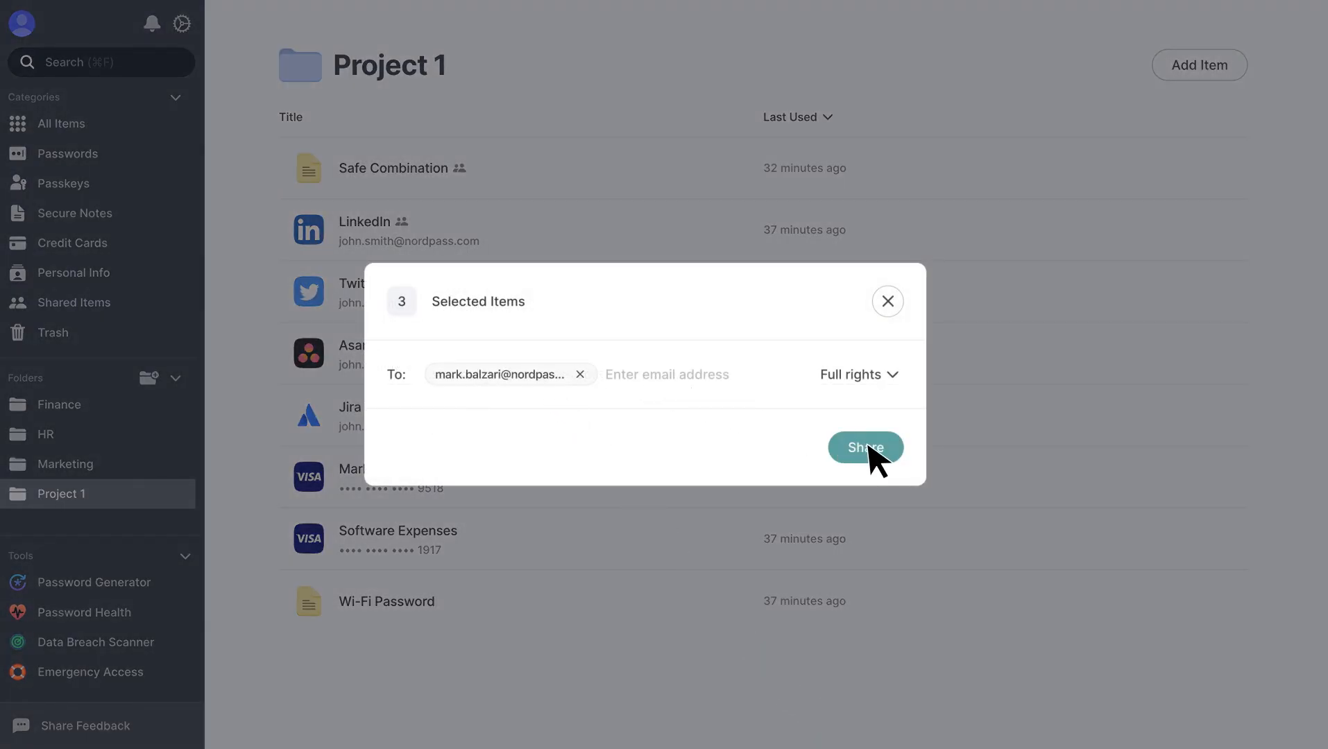
pyautogui.click(865, 446)
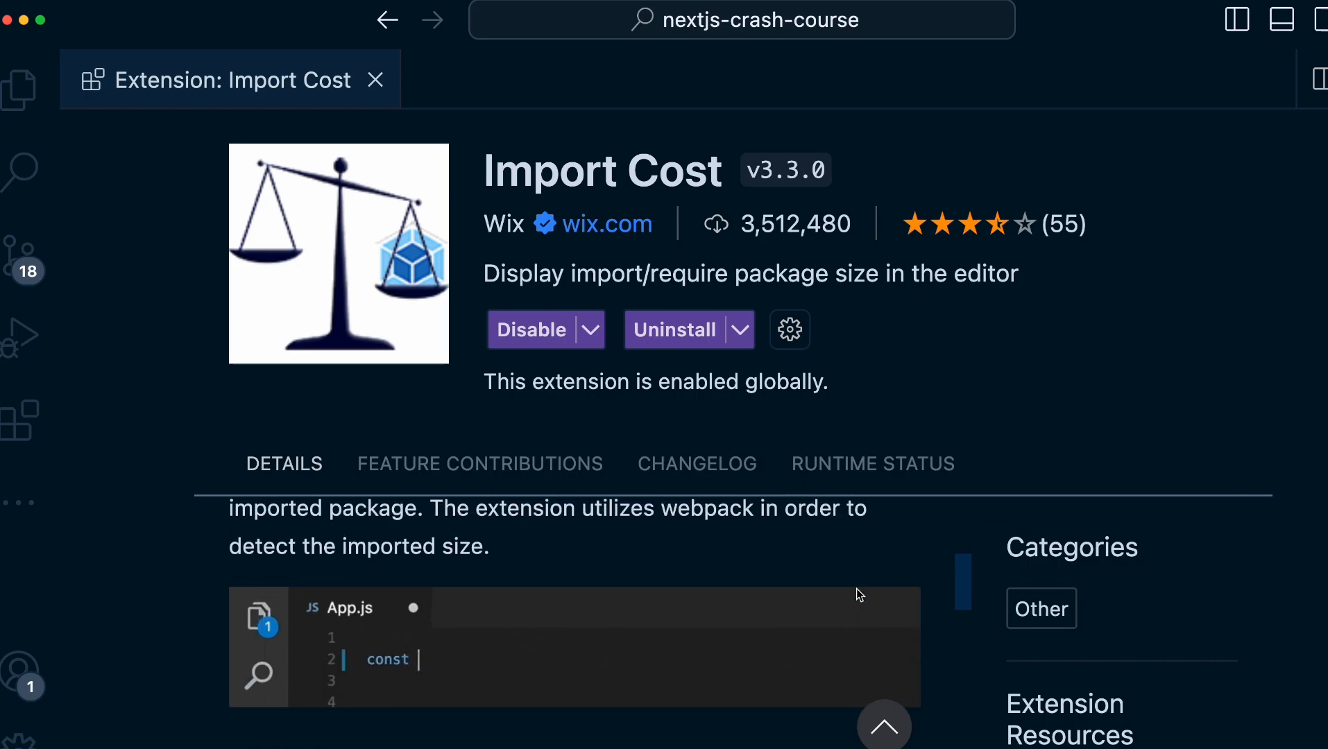
pyautogui.write('{unique}')
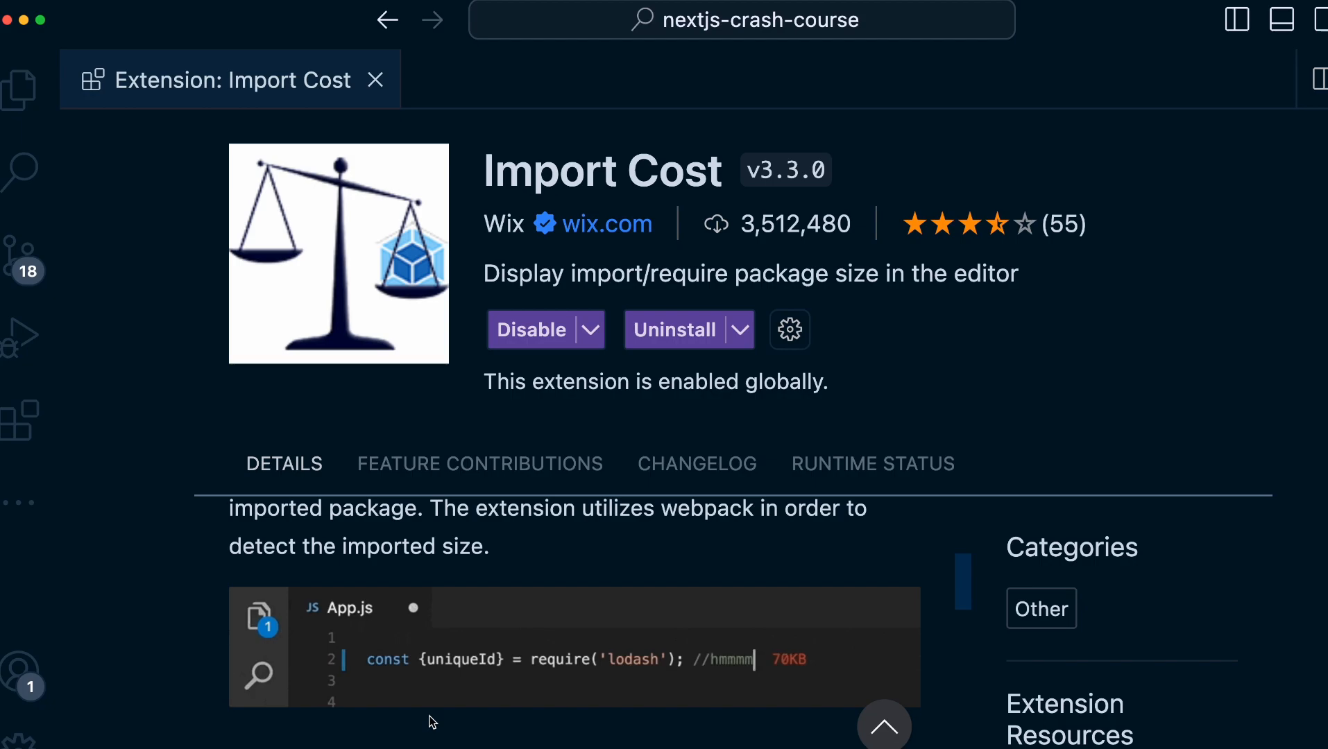
pyautogui.doubleClick(717, 660)
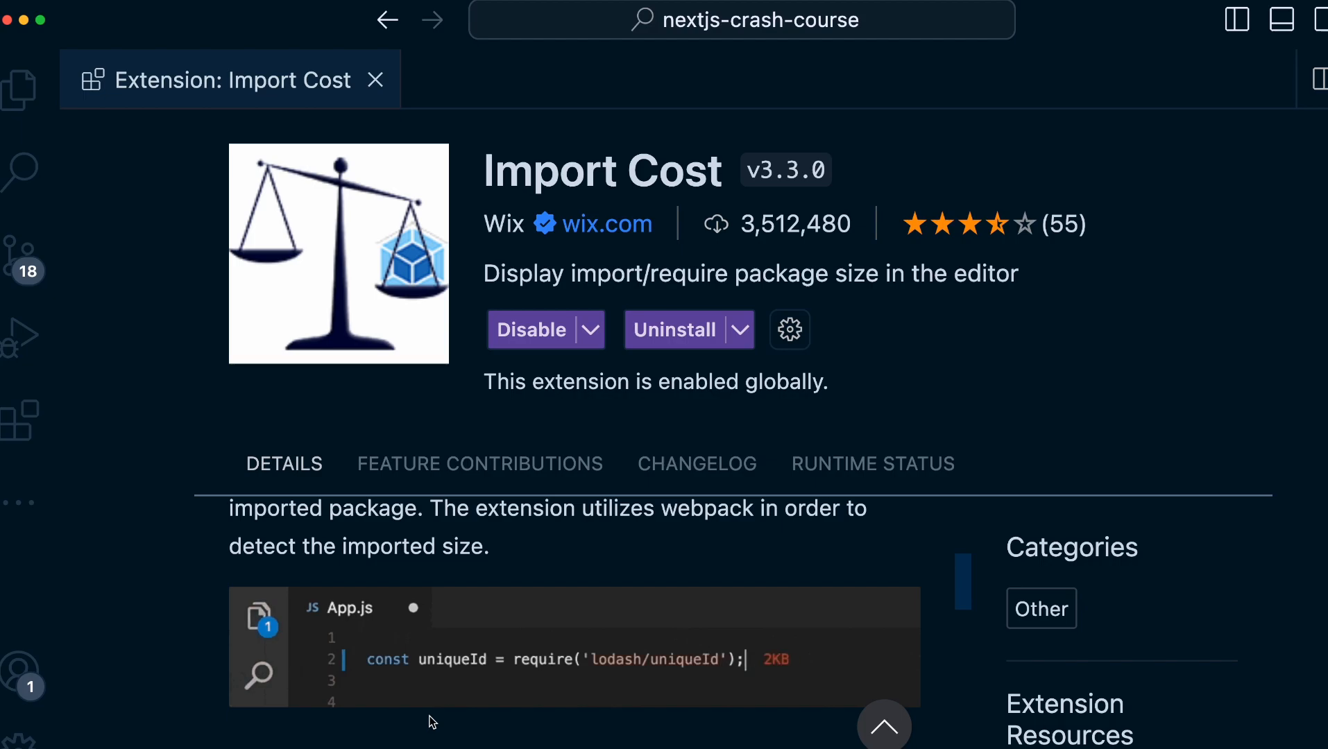
pyautogui.write('//bette')
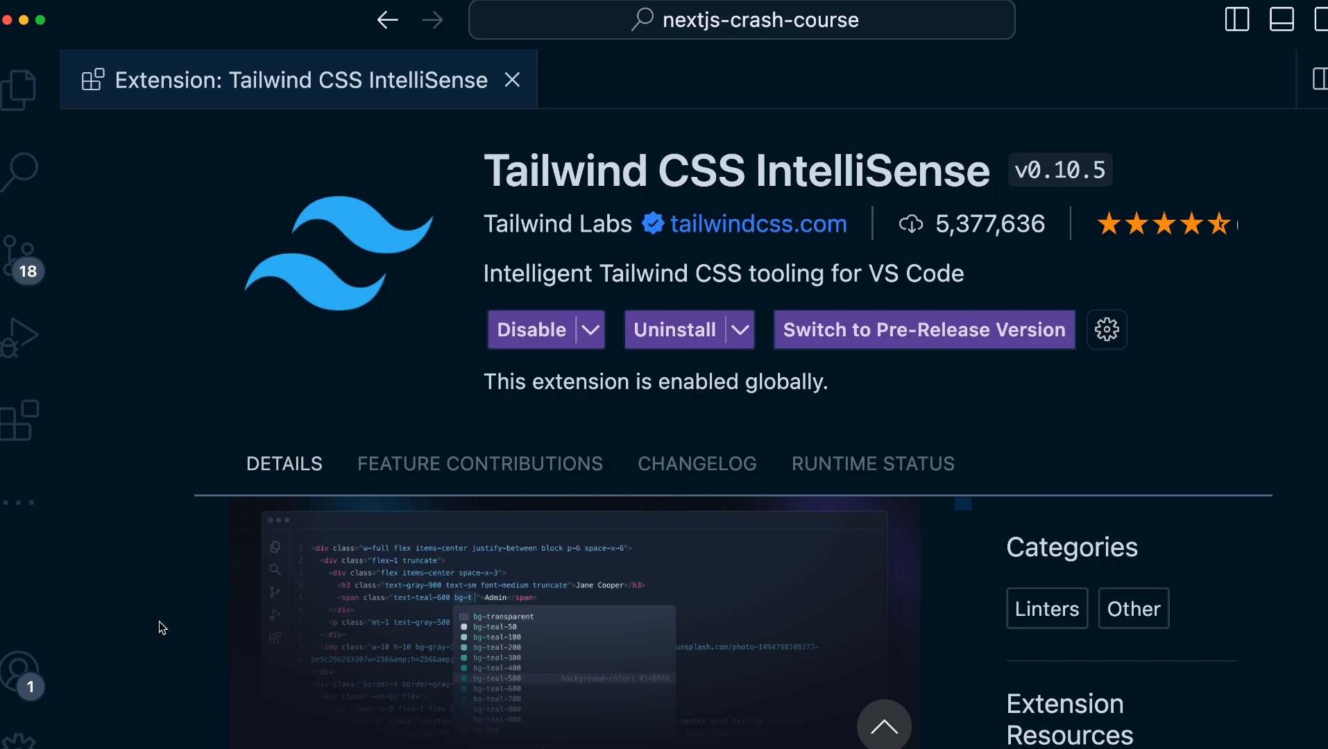
pyautogui.scroll(-3)
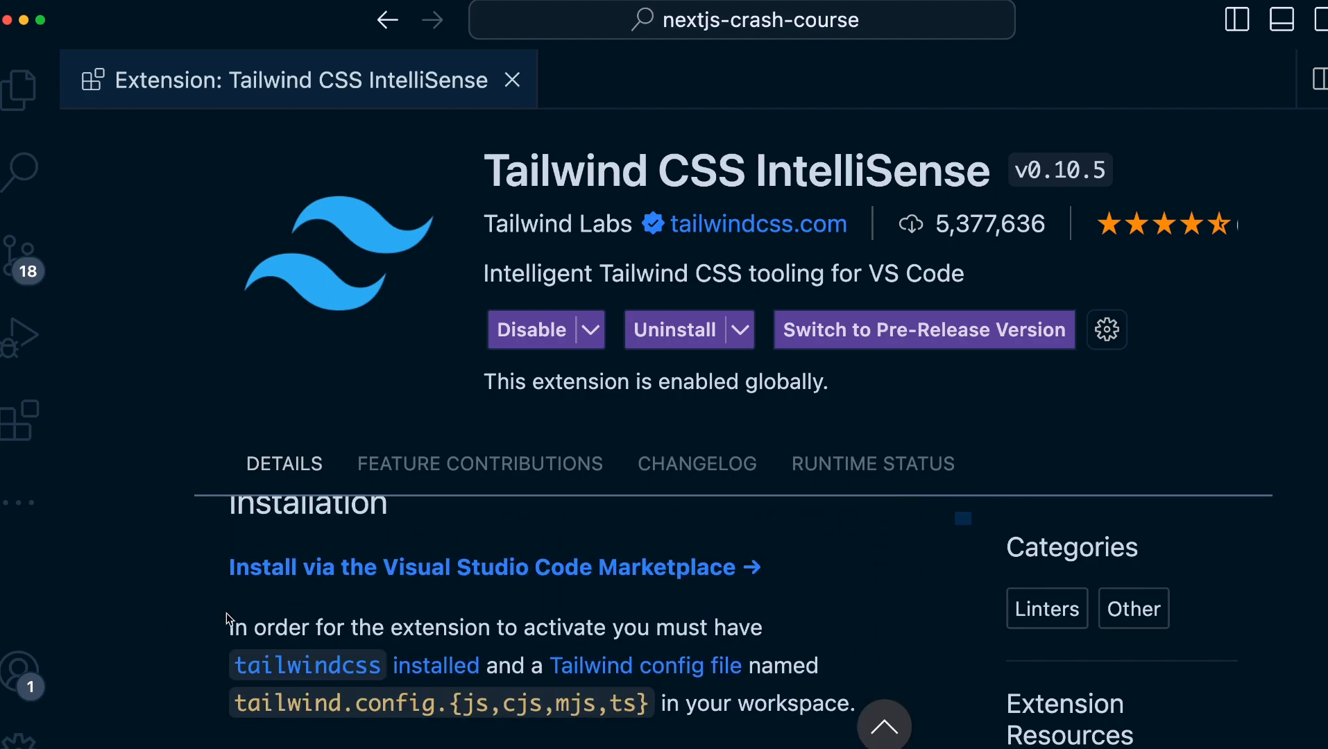
pyautogui.scroll(-3)
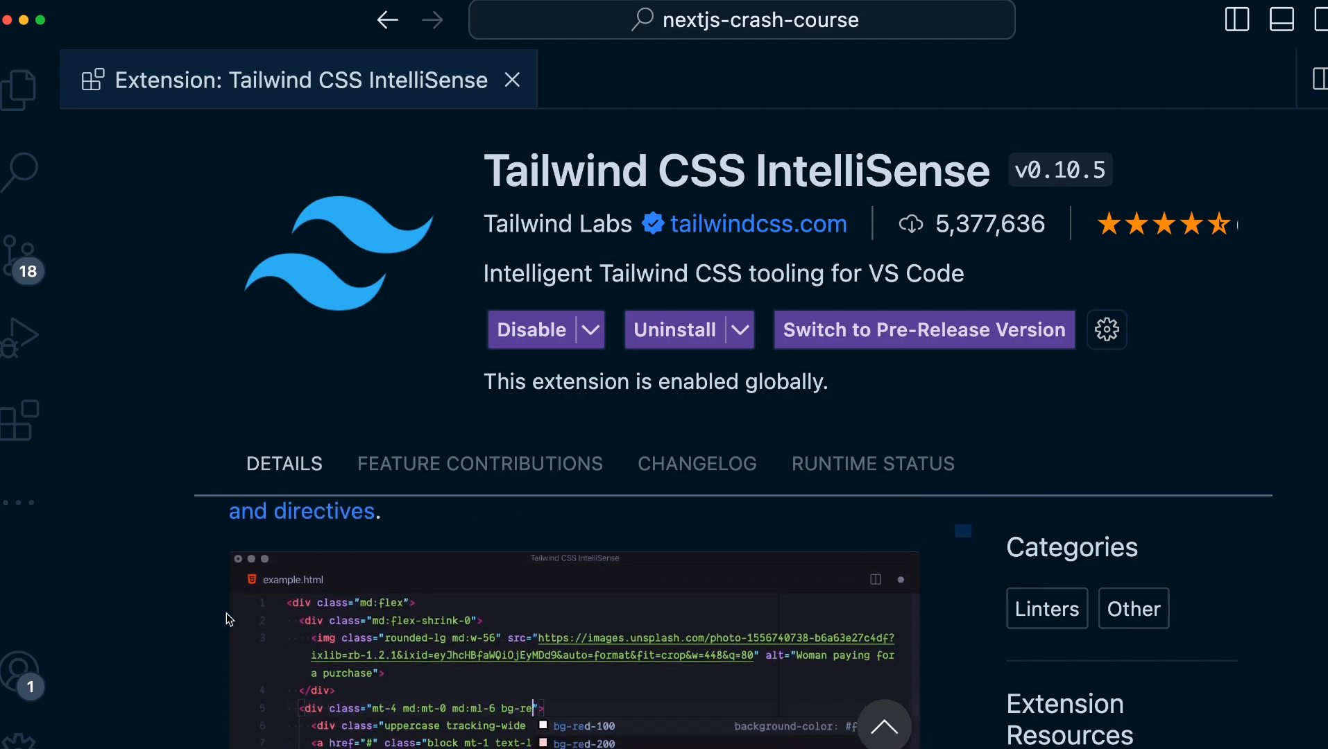
pyautogui.scroll(-3)
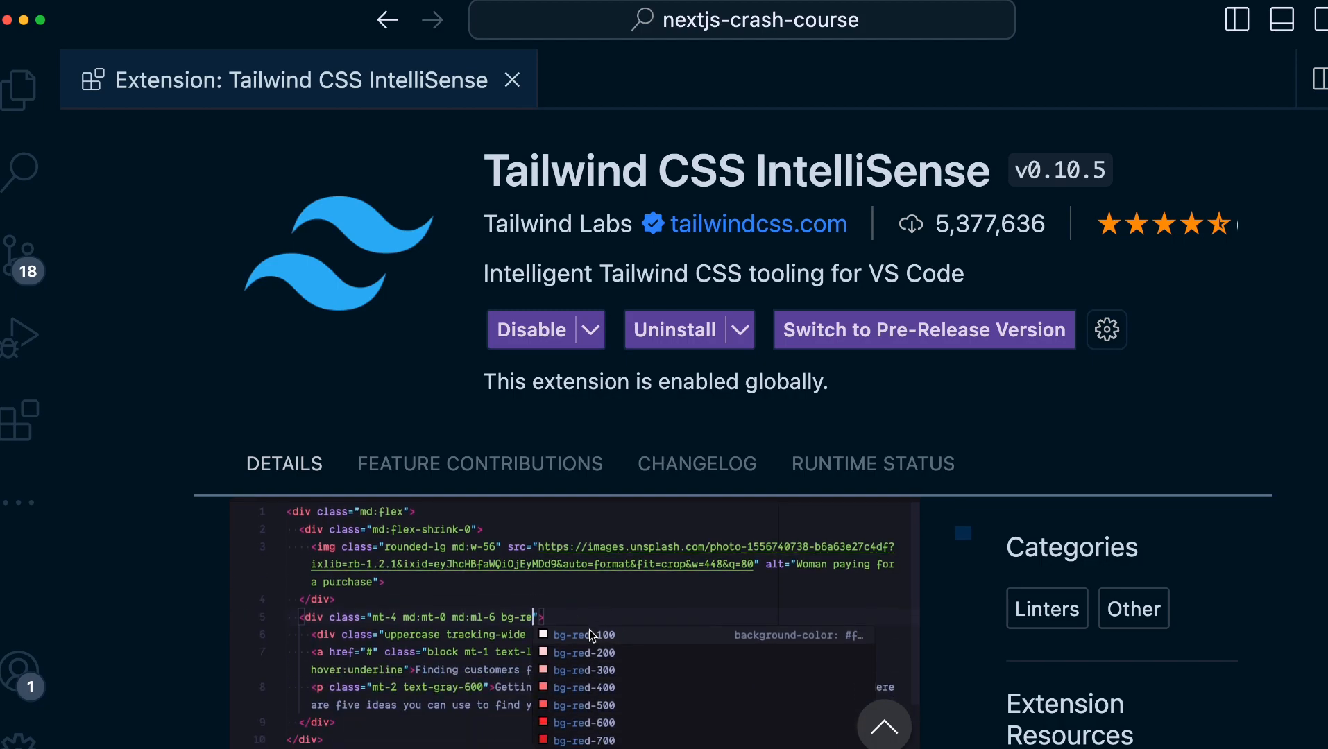
pyautogui.moveTo(138, 676)
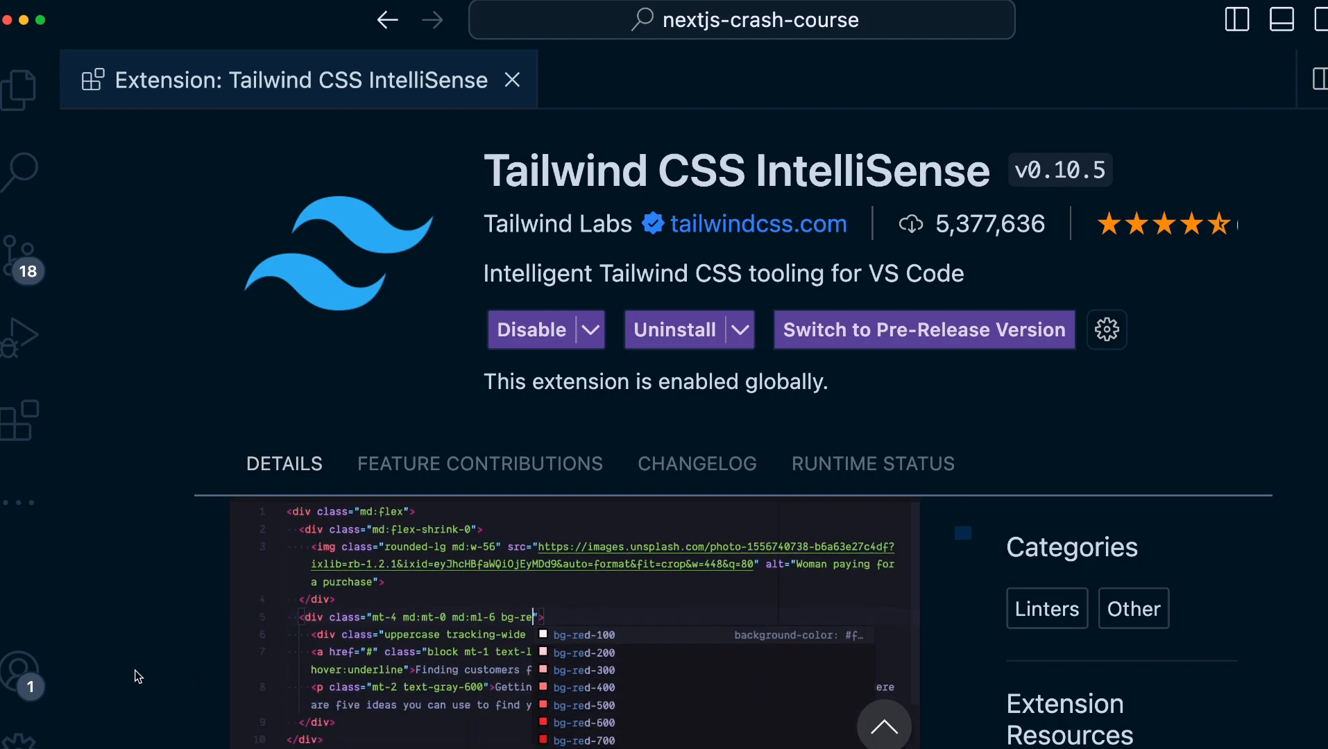